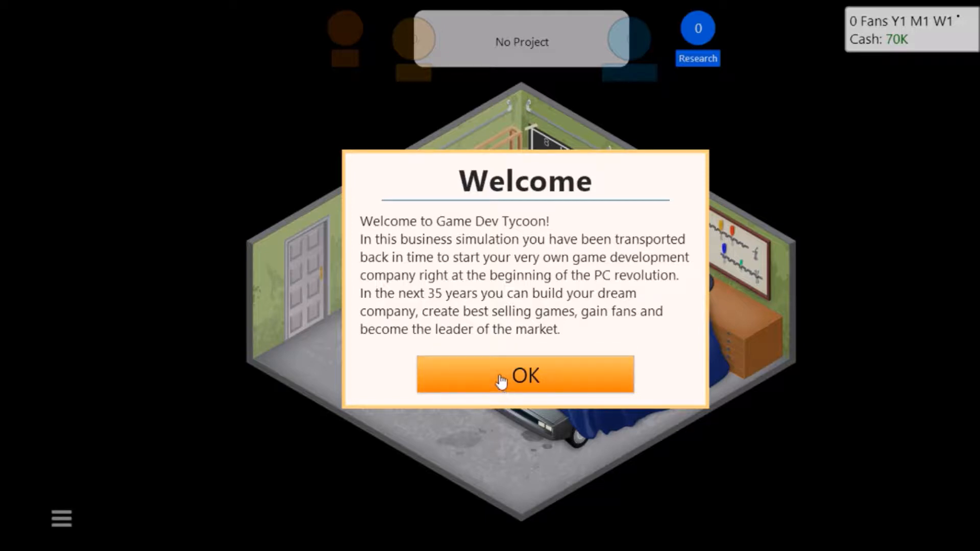
pyautogui.moveTo(560, 517)
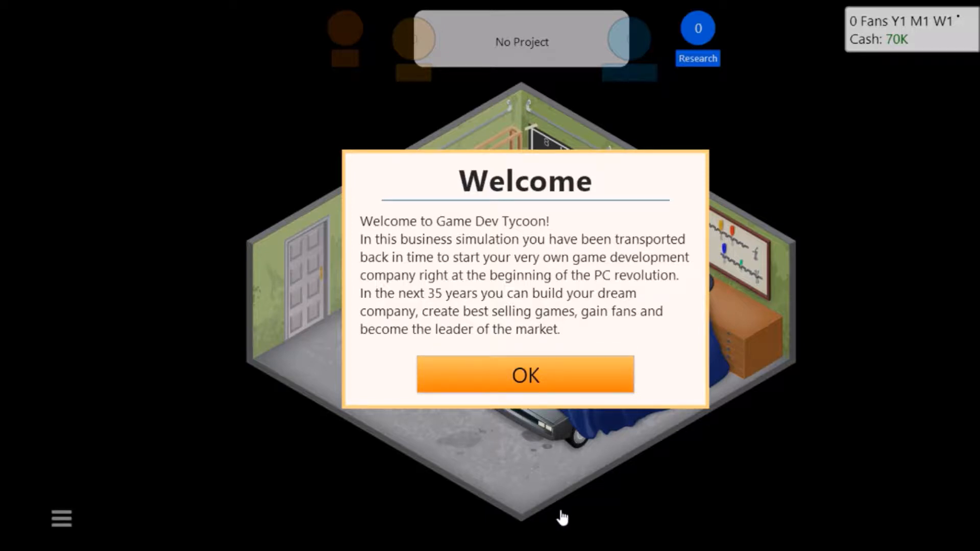
# - Dismiss both welcome dialog pages to reach the Company Details form
pyautogui.click(524, 374)
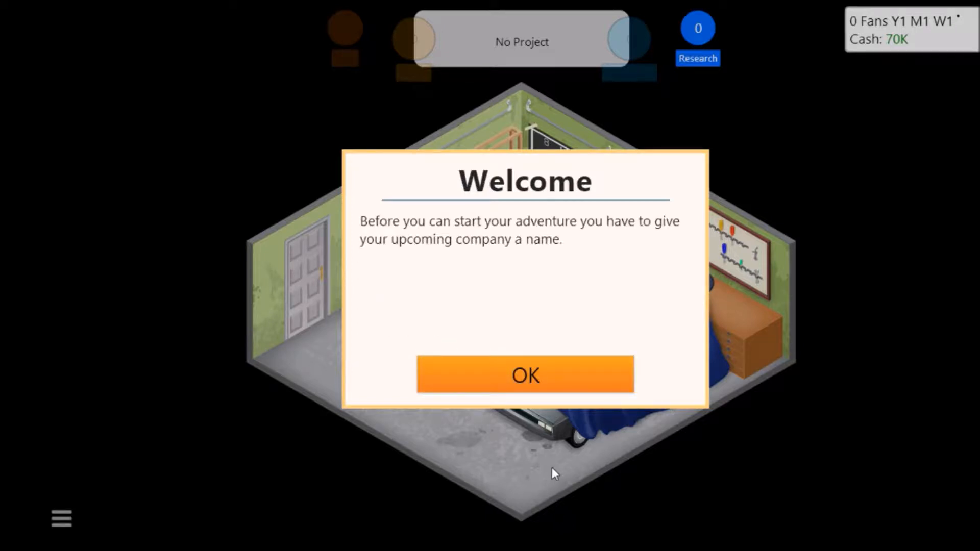
pyautogui.moveTo(542, 465)
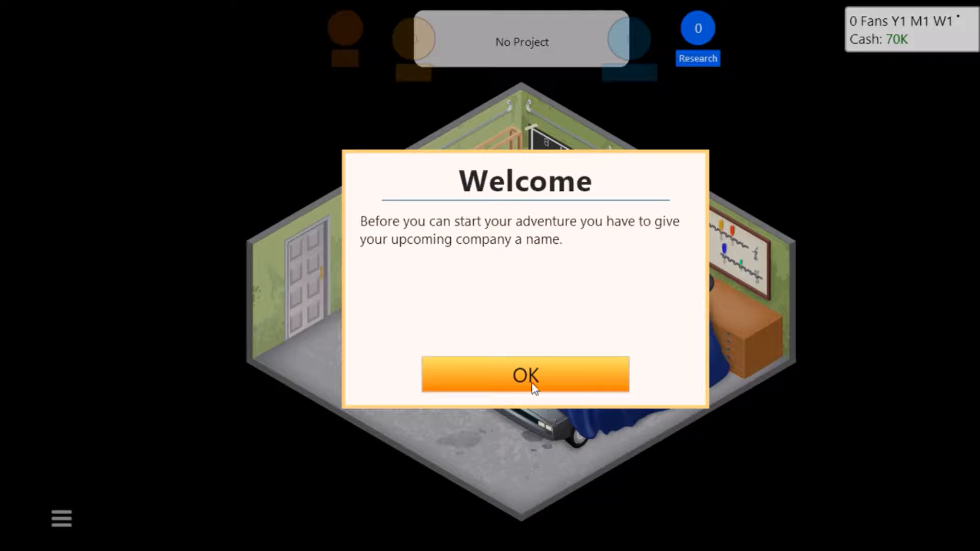
pyautogui.click(524, 374)
pyautogui.write('C')
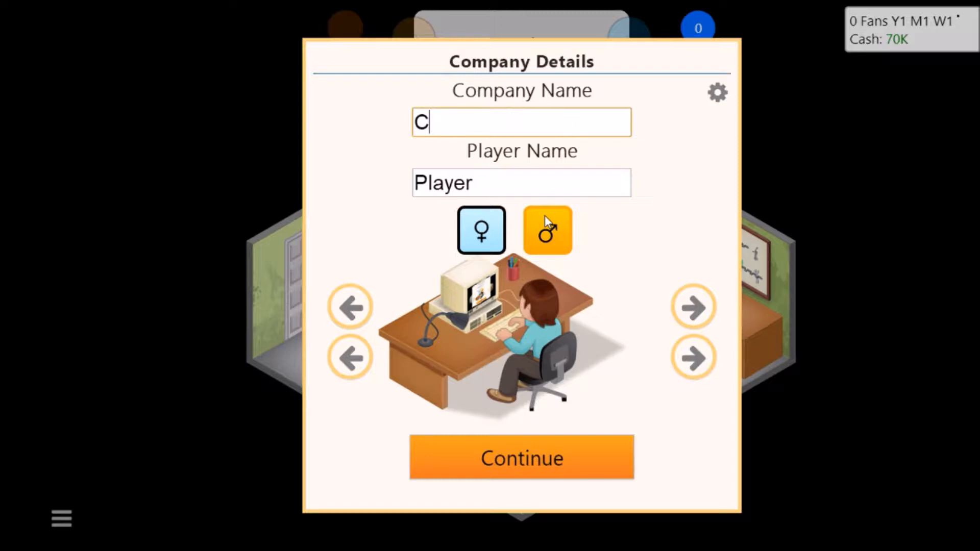
# - Name the company 'somonly 5'
pyautogui.press('Backspace')
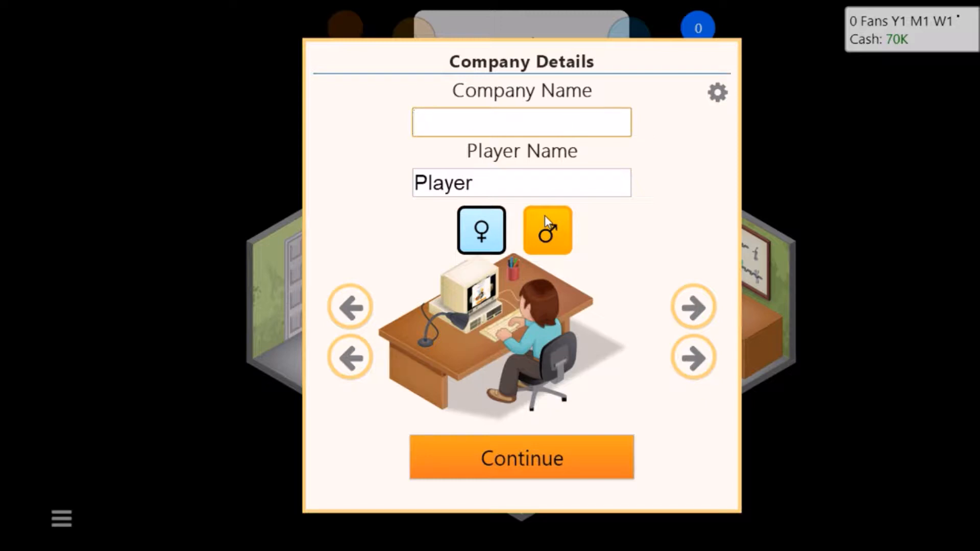
pyautogui.click(520, 122)
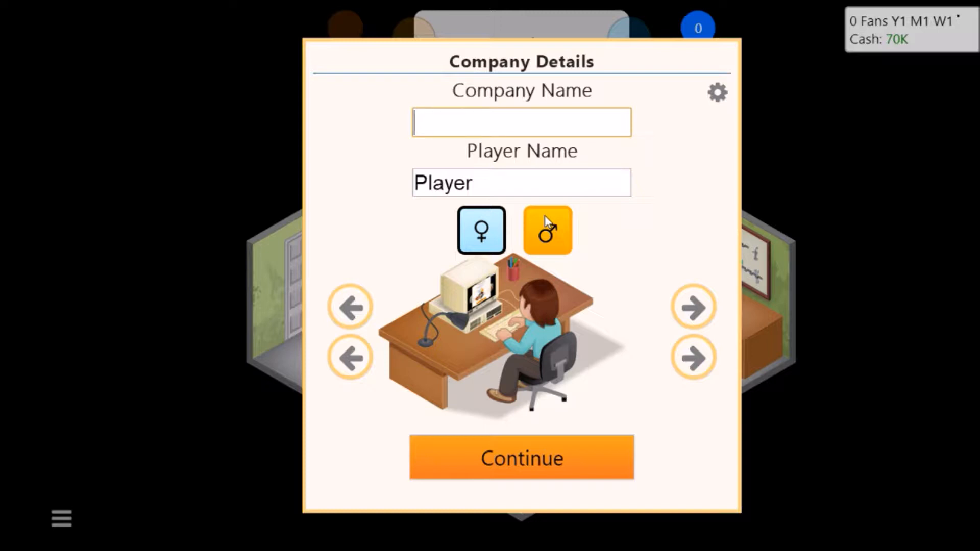
pyautogui.write('som')
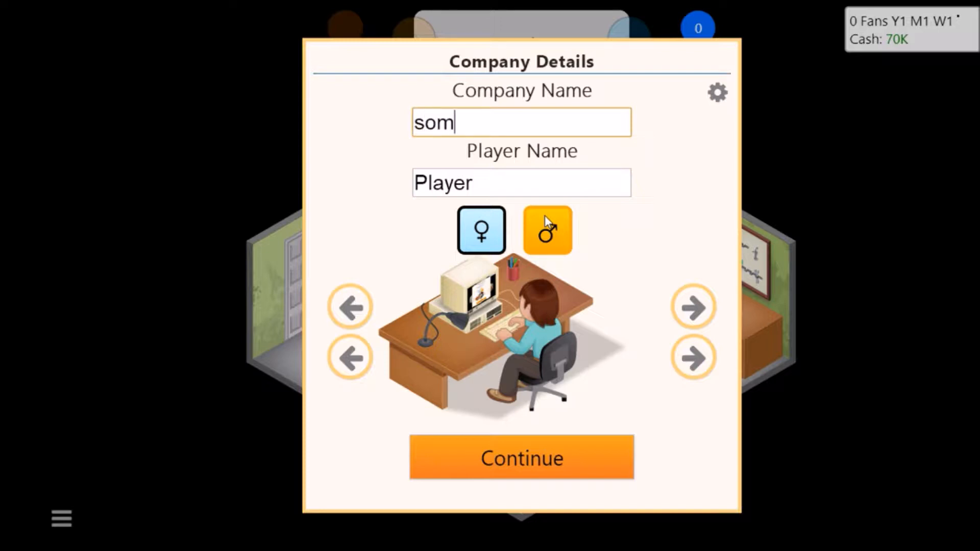
pyautogui.write('only')
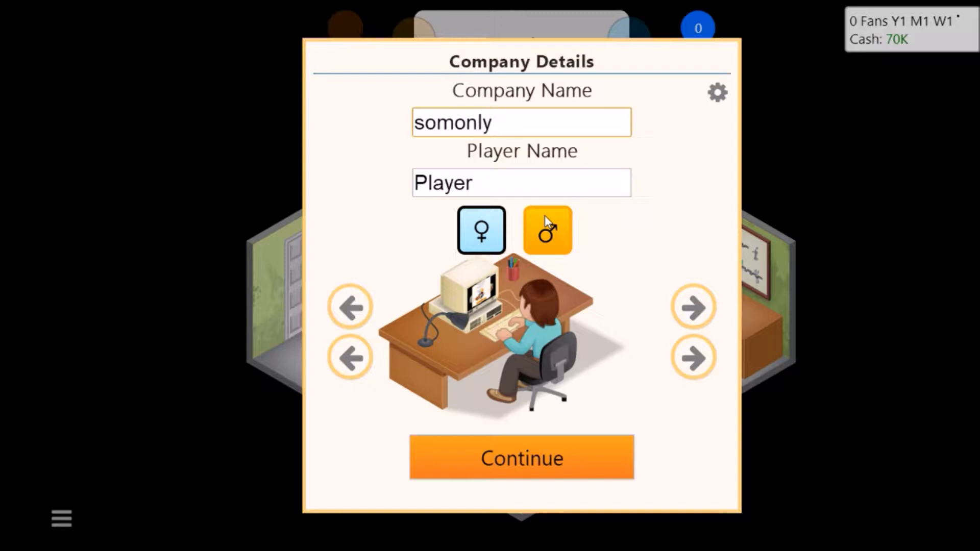
pyautogui.write('5')
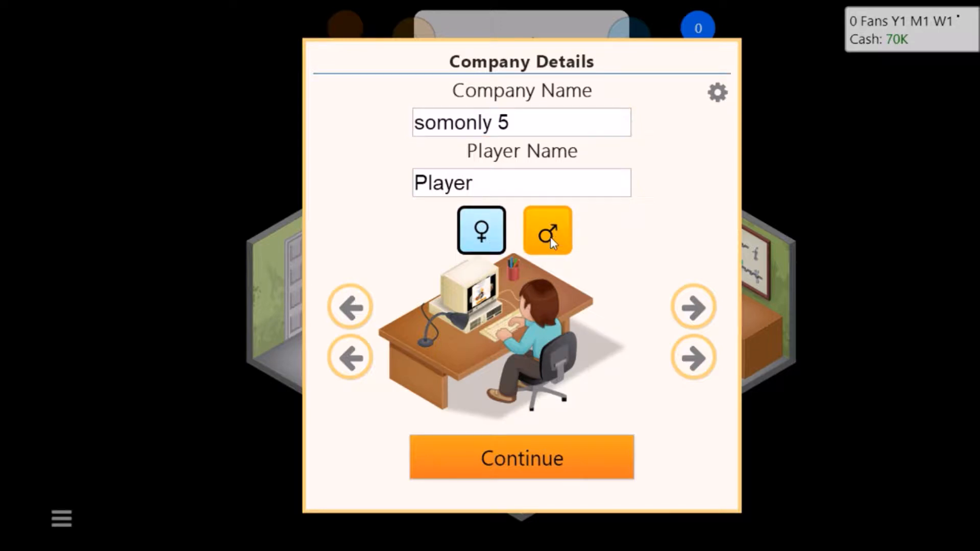
# - Choose a female player character named 'rachael' and confirm the company details
pyautogui.click(546, 231)
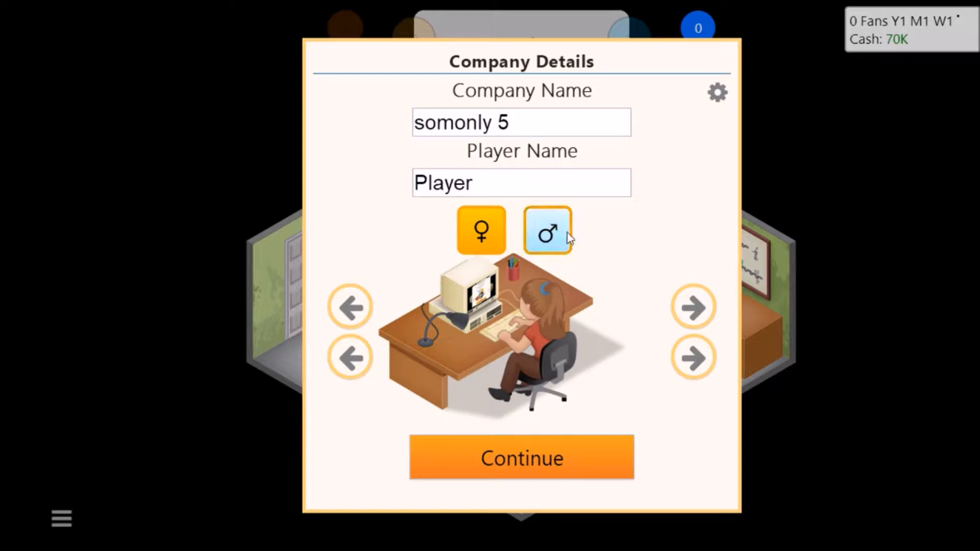
pyautogui.click(546, 230)
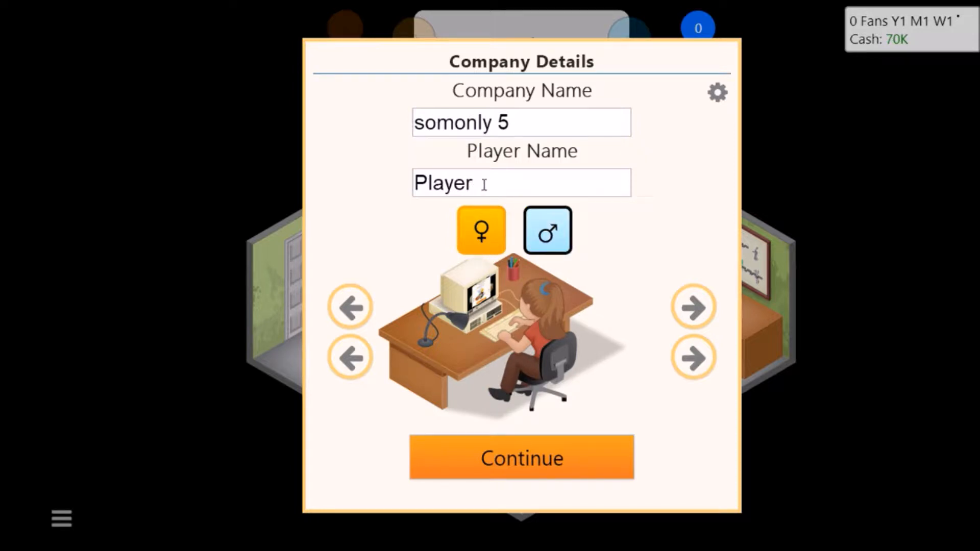
pyautogui.doubleClick(443, 183)
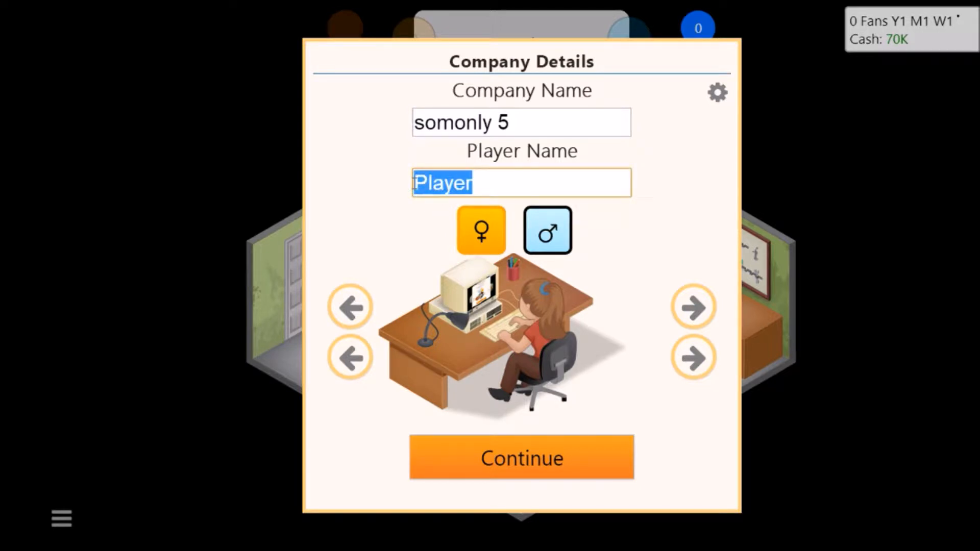
pyautogui.write('rachael')
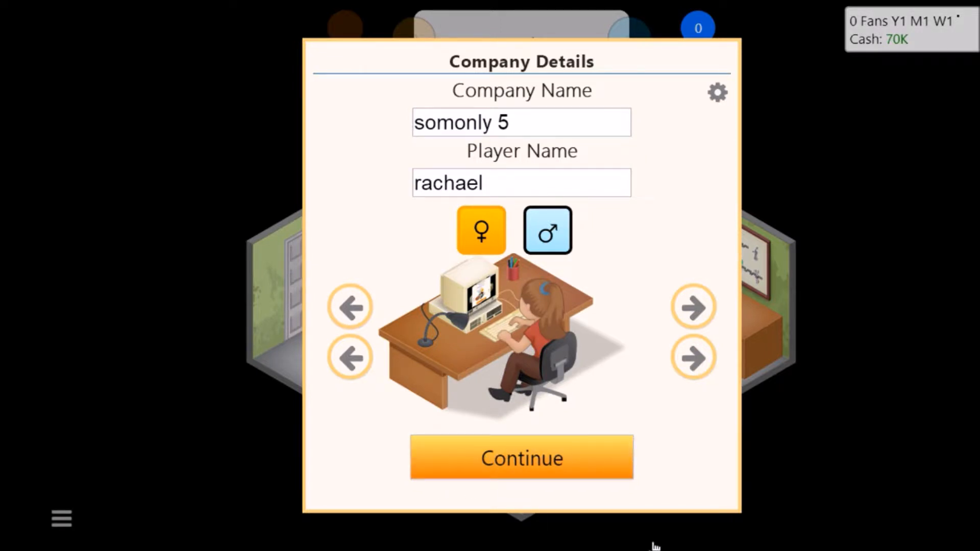
pyautogui.click(521, 458)
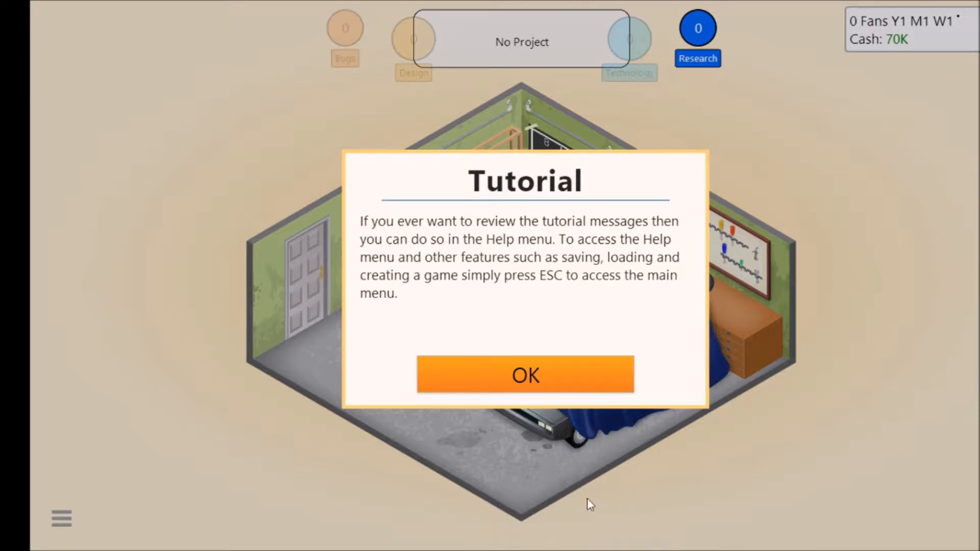
# - Dismiss the four introductory tutorial messages to clear the garage office view
pyautogui.click(526, 374)
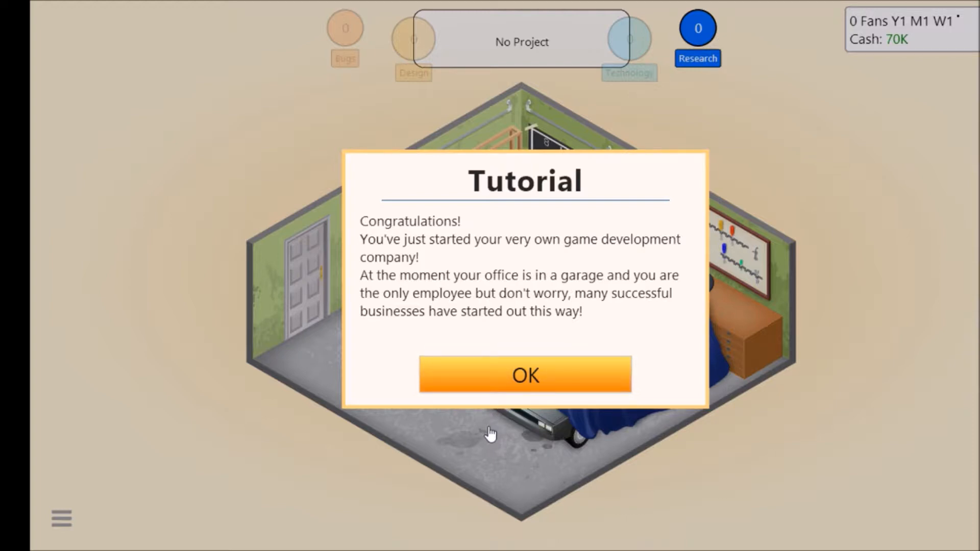
pyautogui.click(524, 375)
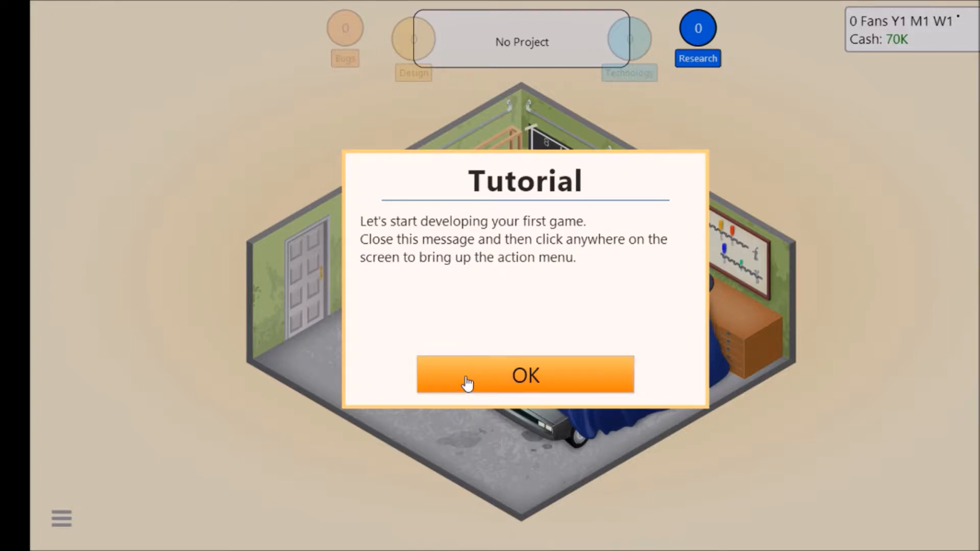
pyautogui.click(524, 374)
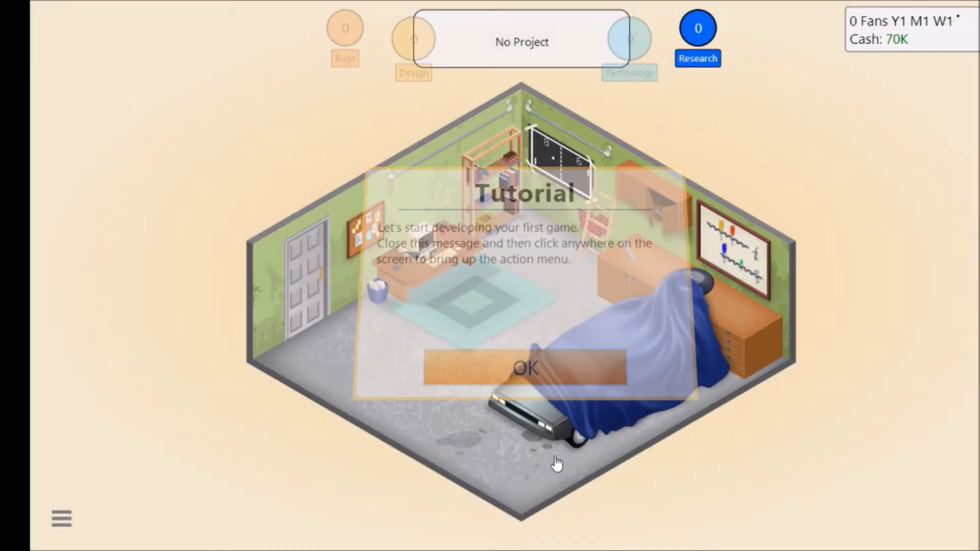
pyautogui.click(525, 367)
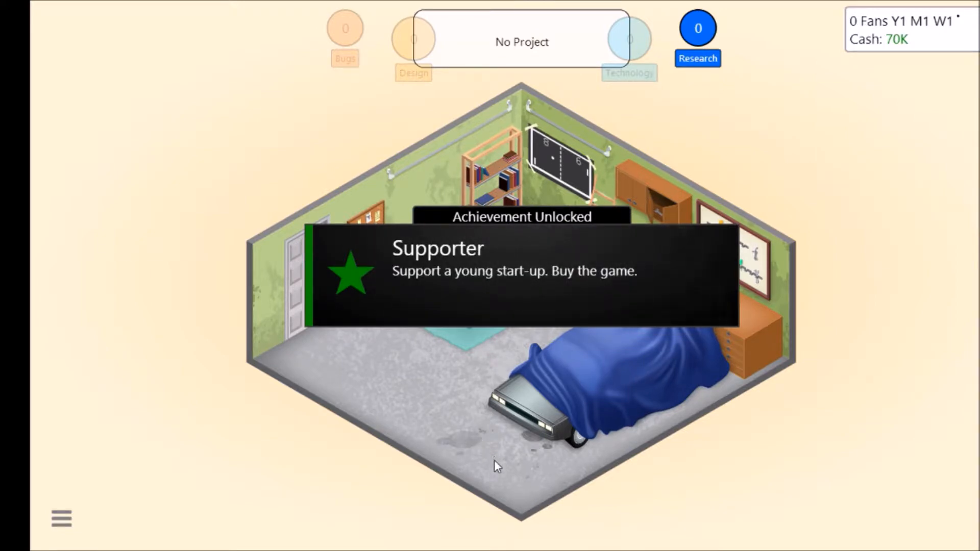
pyautogui.moveTo(510, 507)
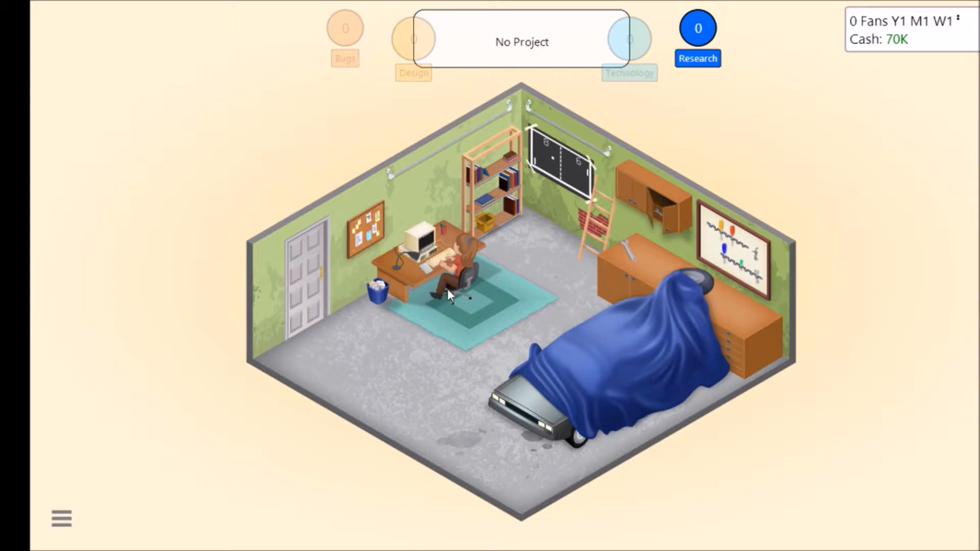
pyautogui.moveTo(522, 363)
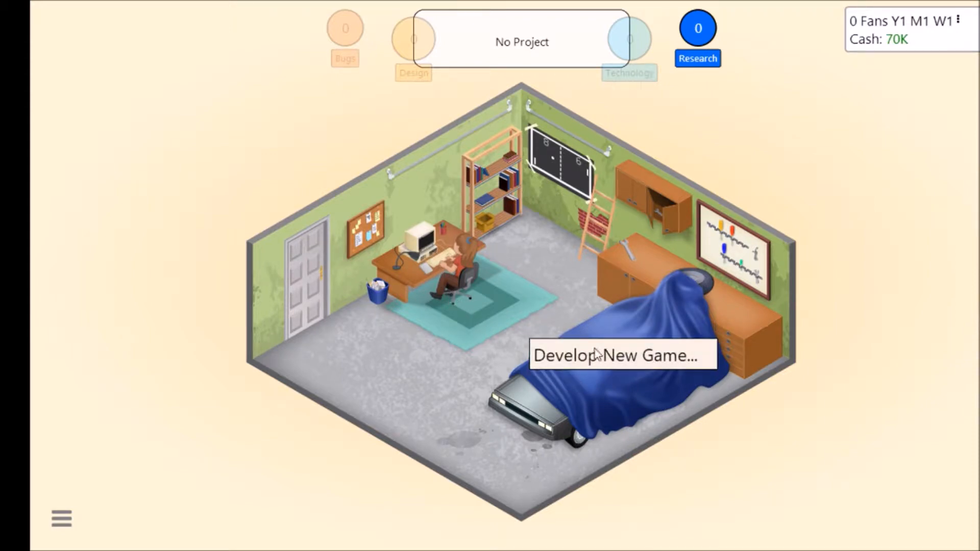
# - Start developing a new game and dismiss its two tutorial tips, leaving the Game #1 concept form
pyautogui.click(622, 355)
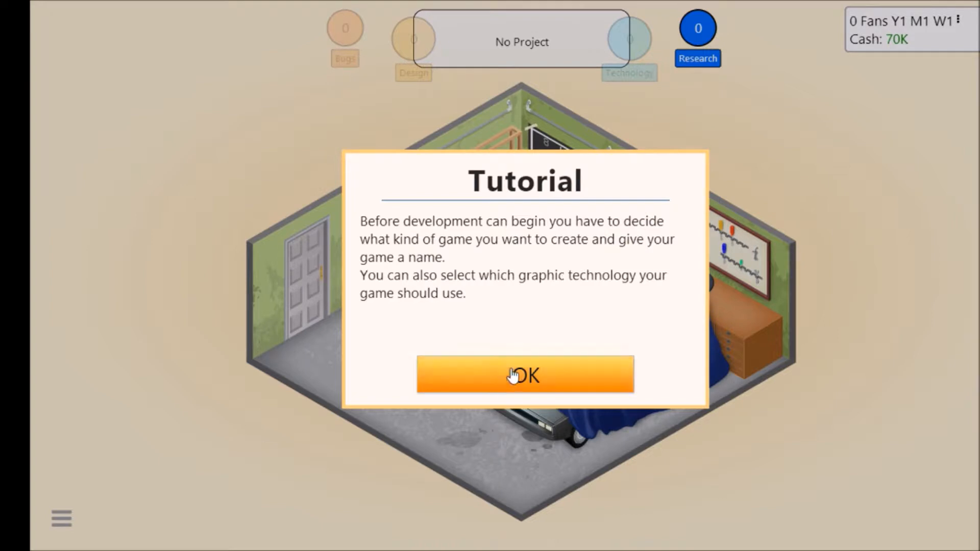
pyautogui.click(526, 374)
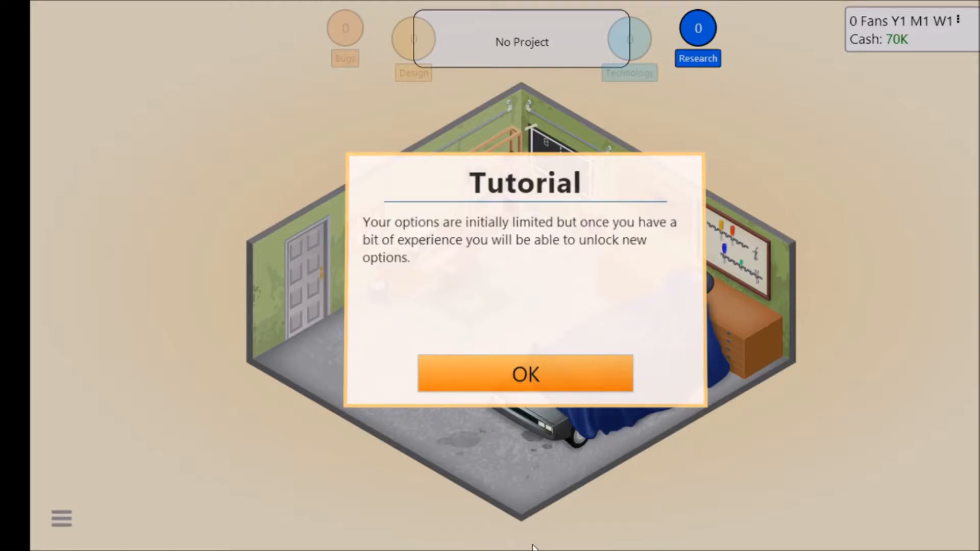
pyautogui.click(523, 374)
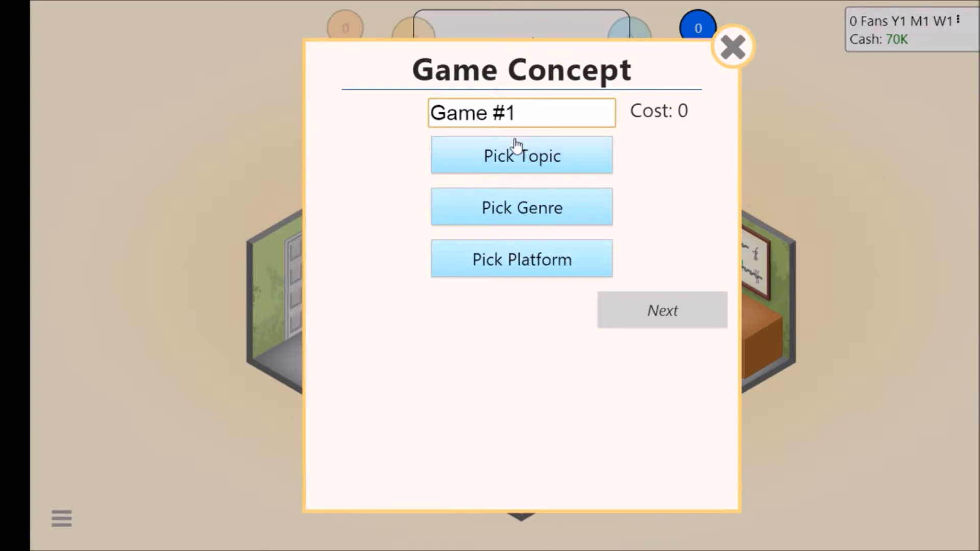
pyautogui.moveTo(528, 122)
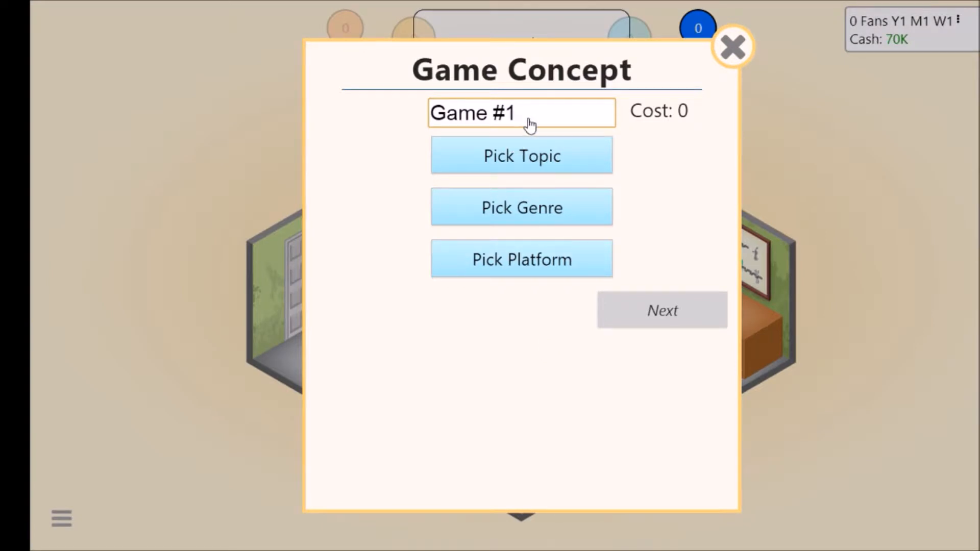
# - Give Game #1 the Racing topic and Simulation genre, then bring up the platform choices
pyautogui.click(521, 112)
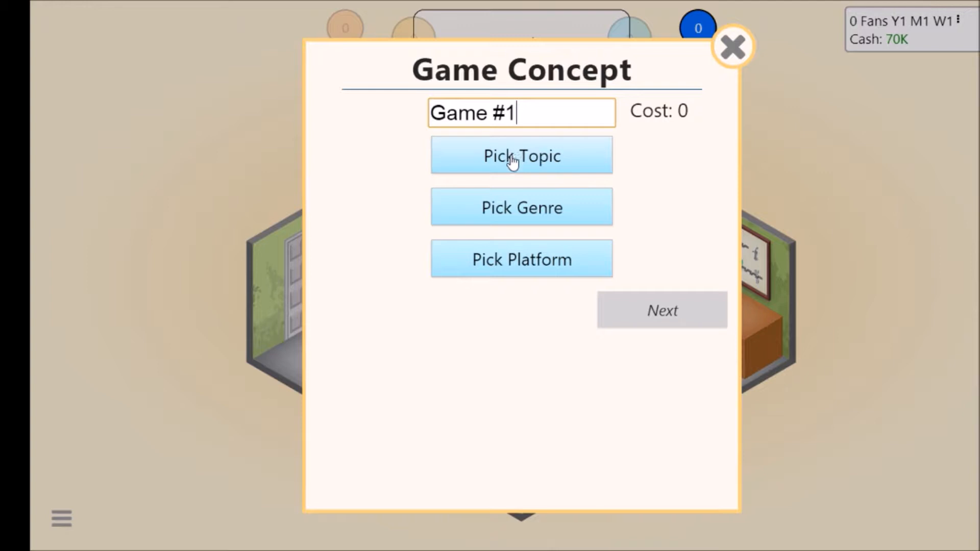
pyautogui.click(521, 155)
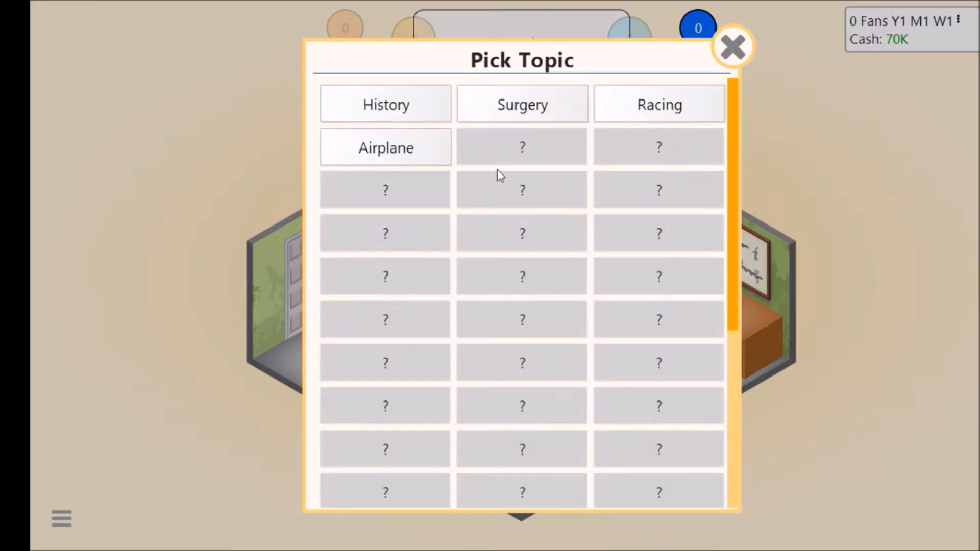
pyautogui.moveTo(528, 115)
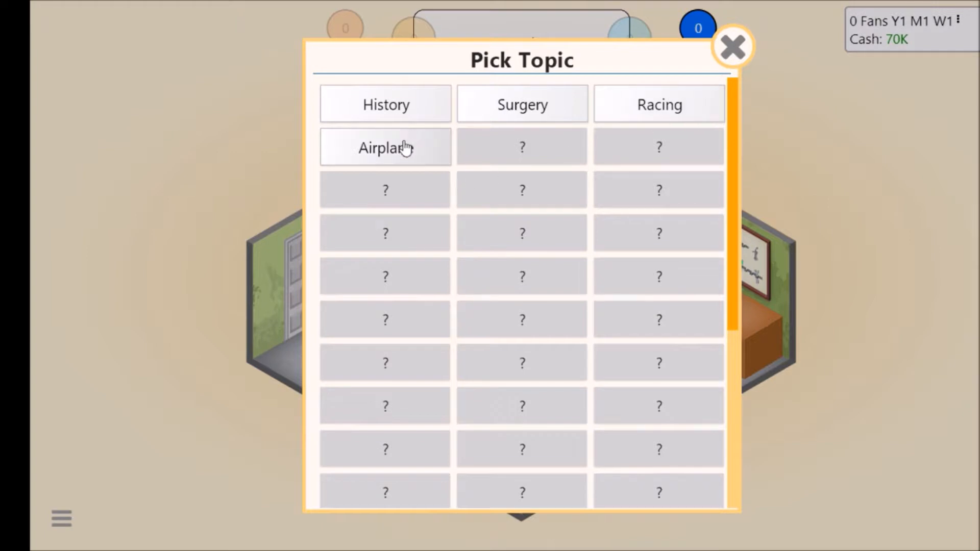
pyautogui.click(658, 104)
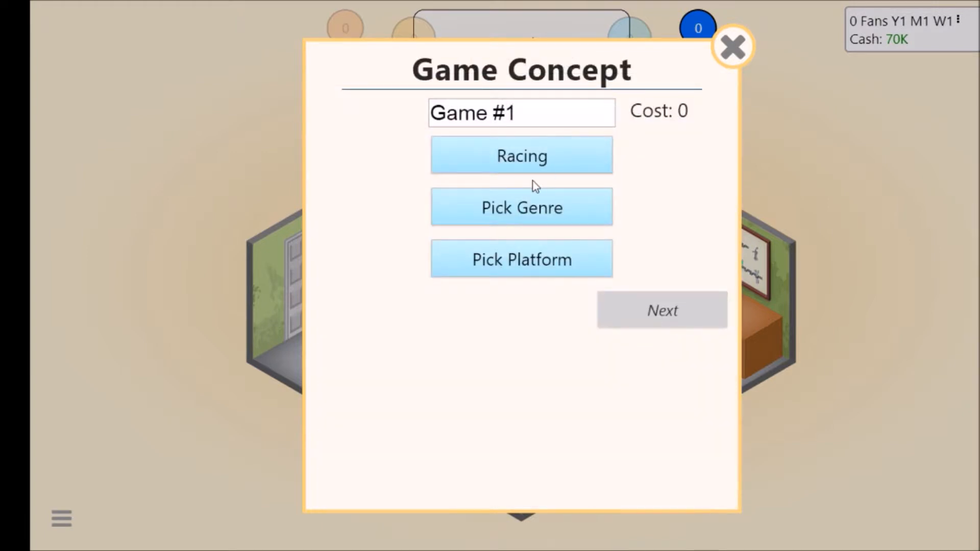
pyautogui.click(521, 207)
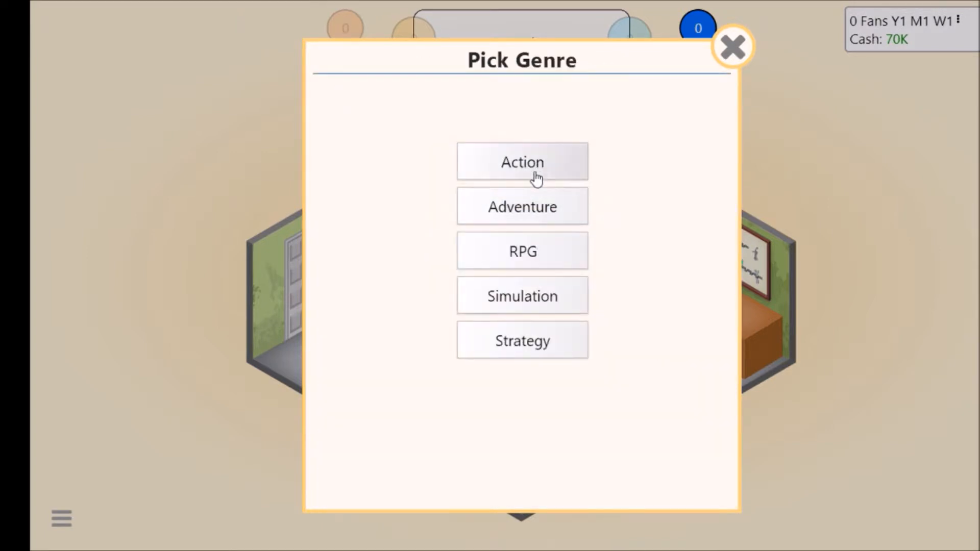
pyautogui.moveTo(521, 341)
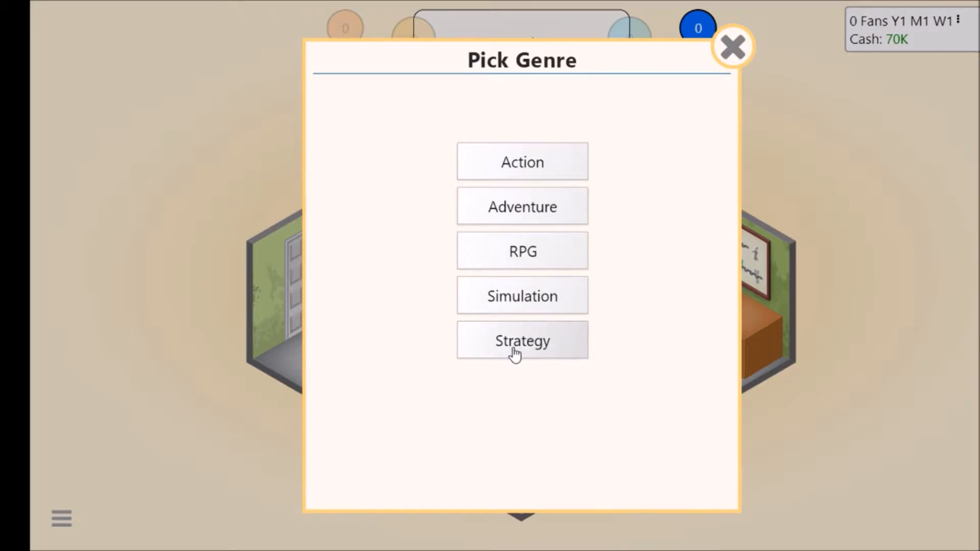
pyautogui.click(521, 341)
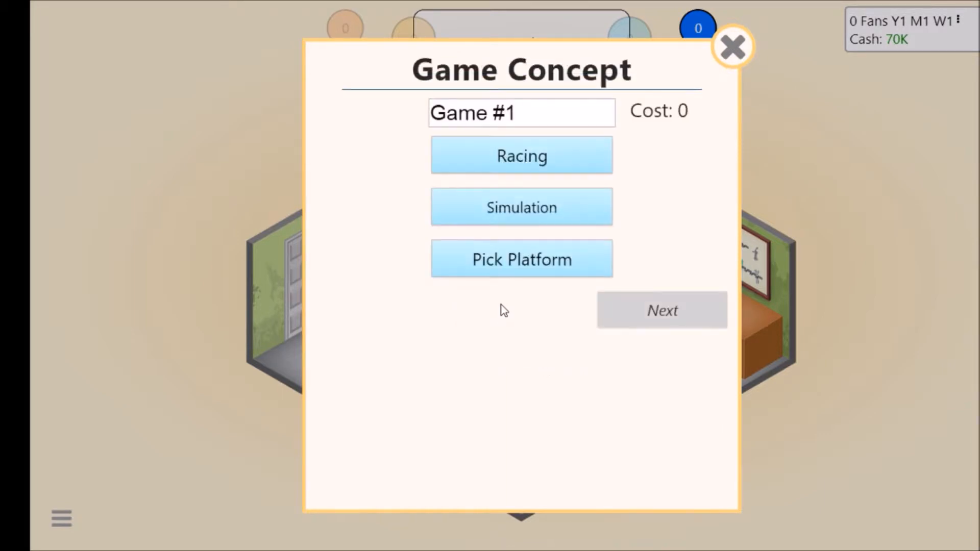
pyautogui.click(521, 258)
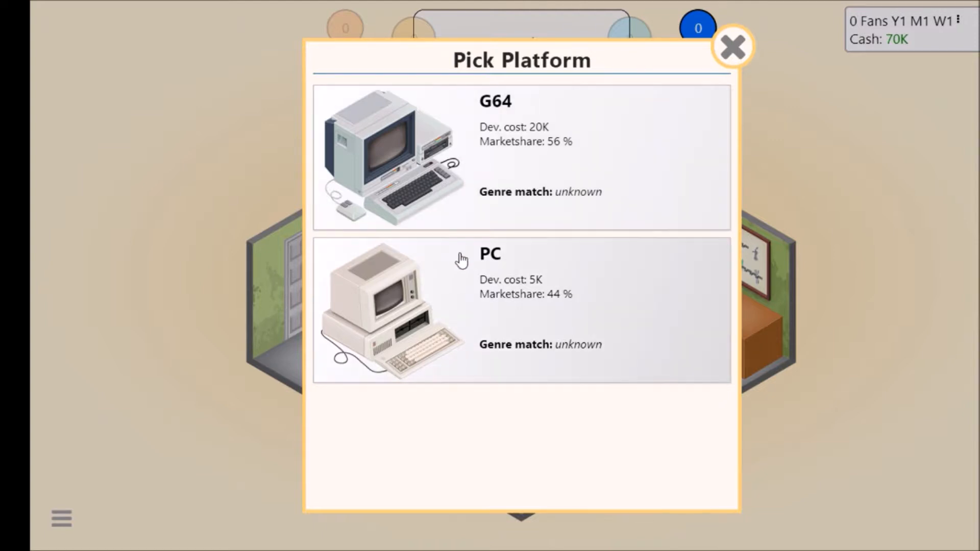
pyautogui.moveTo(479, 294)
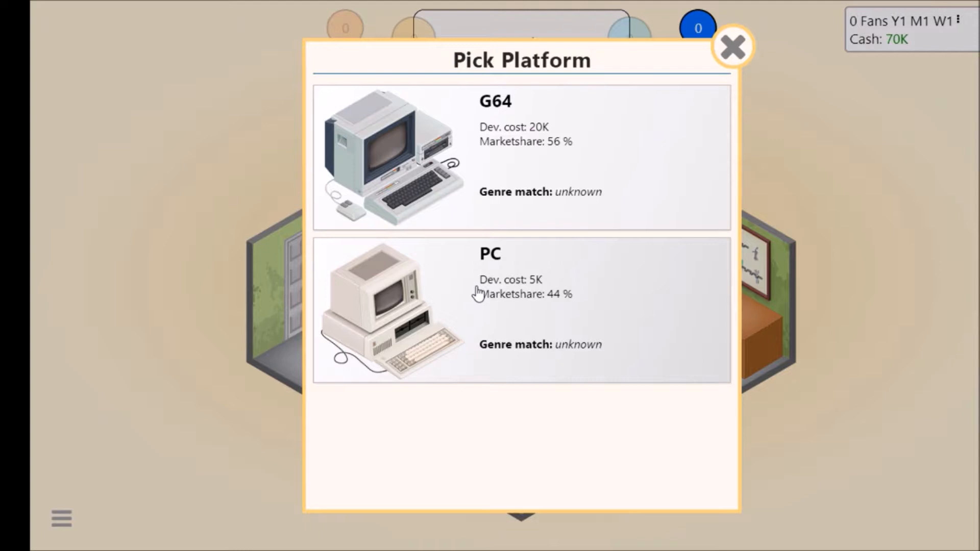
pyautogui.moveTo(492, 287)
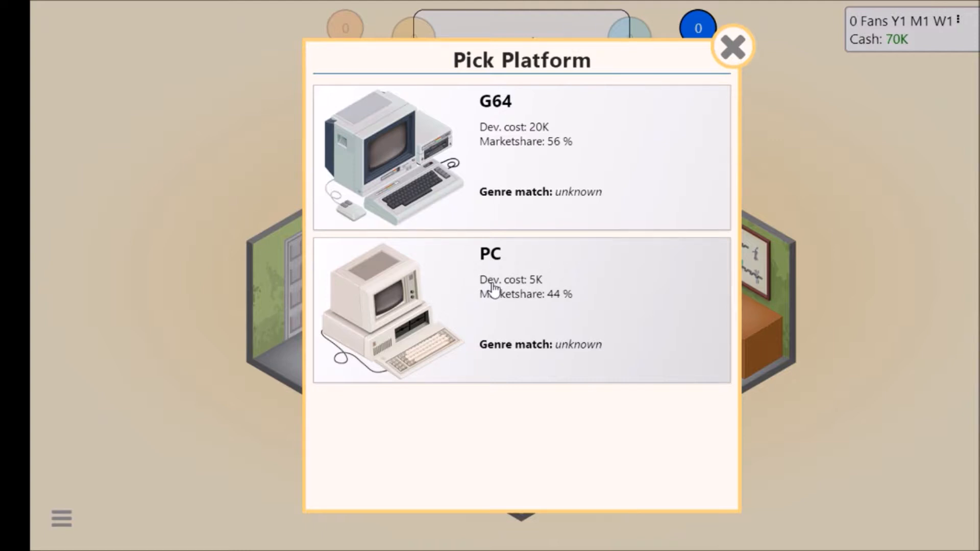
pyautogui.moveTo(568, 393)
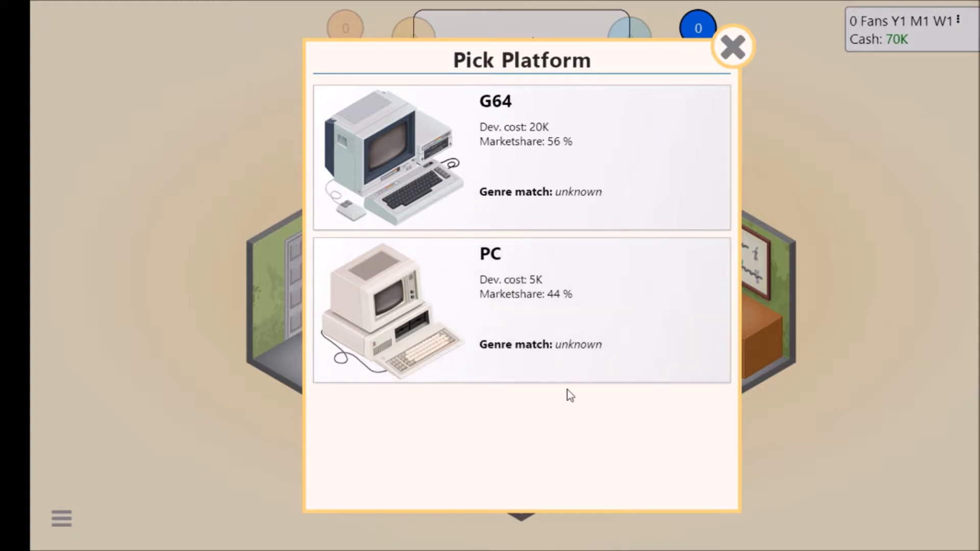
pyautogui.moveTo(561, 396)
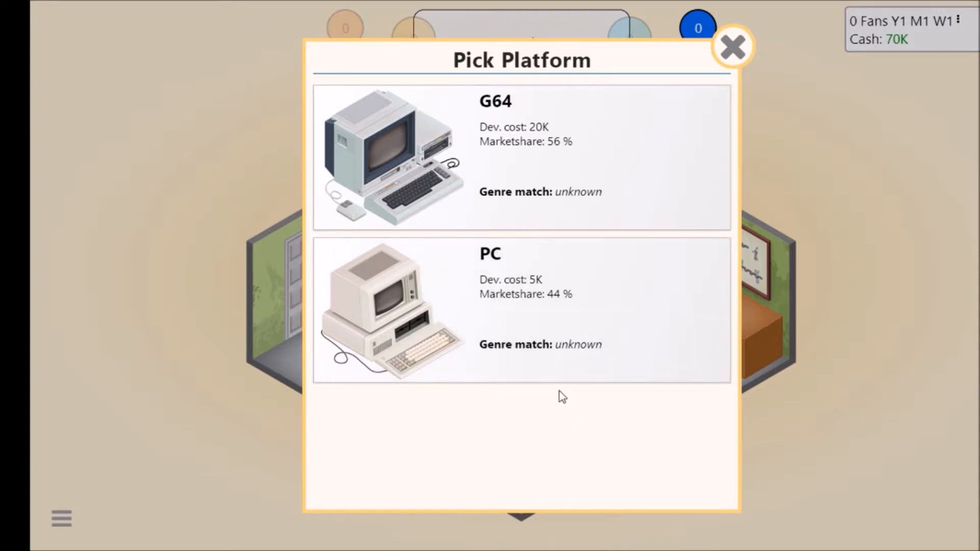
pyautogui.moveTo(515, 178)
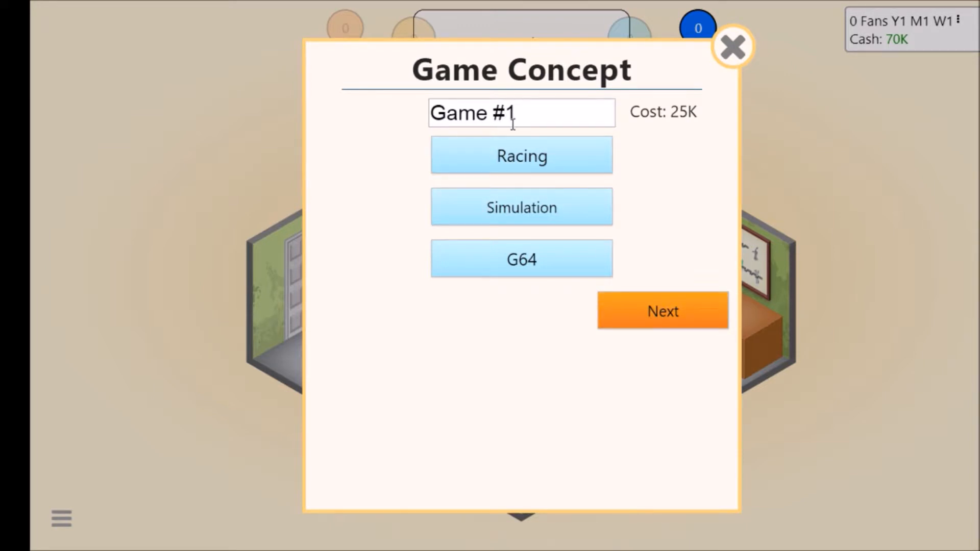
pyautogui.moveTo(525, 122)
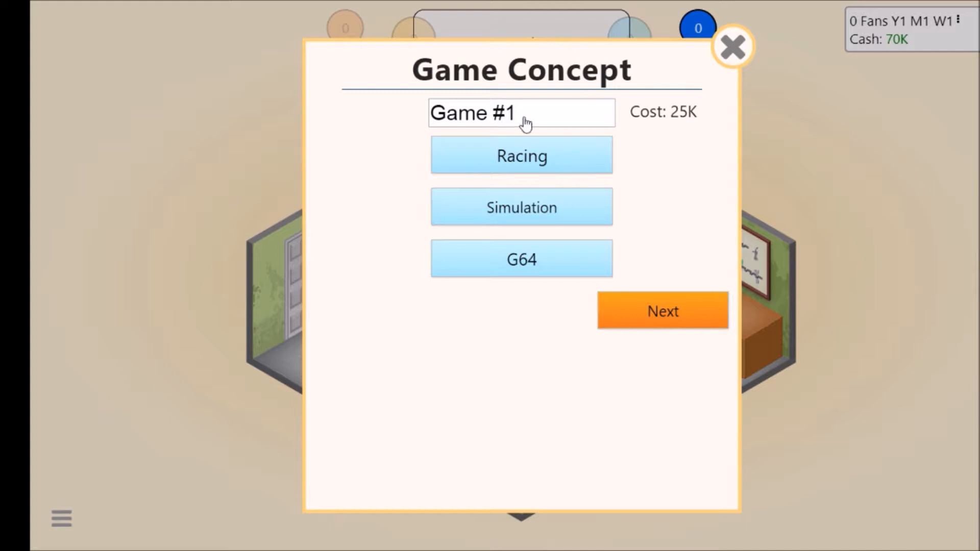
# - Erase the default 'Game #1' title, leaving the name field empty and focused
pyautogui.click(521, 113)
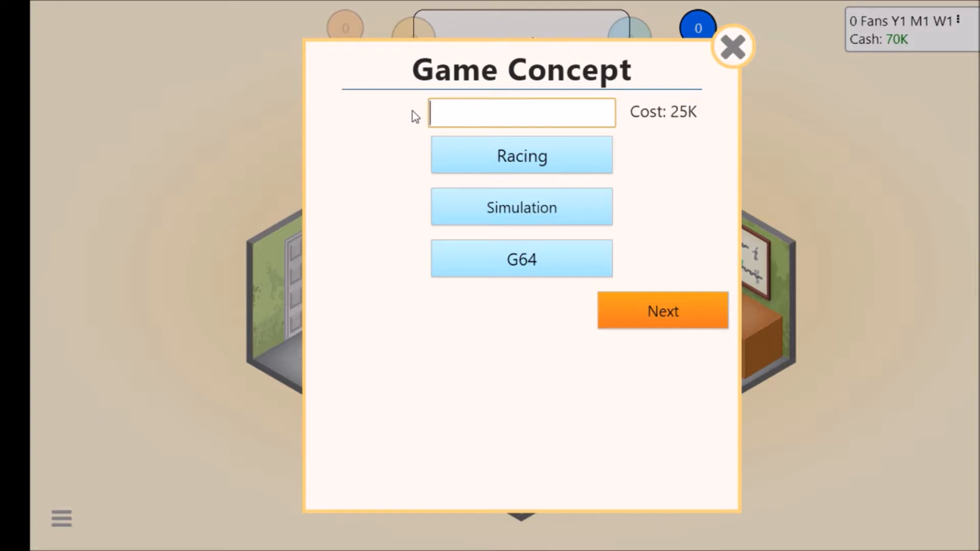
pyautogui.click(520, 113)
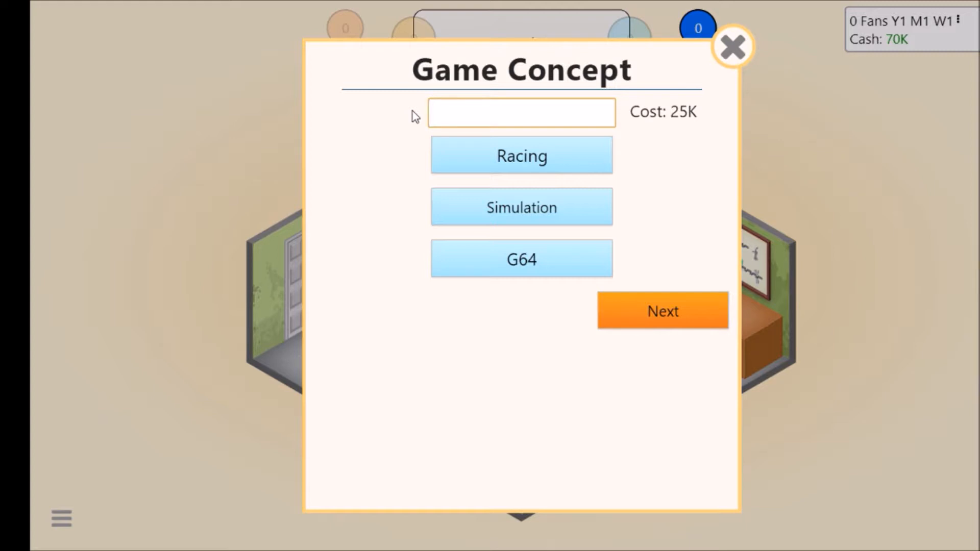
pyautogui.click(520, 113)
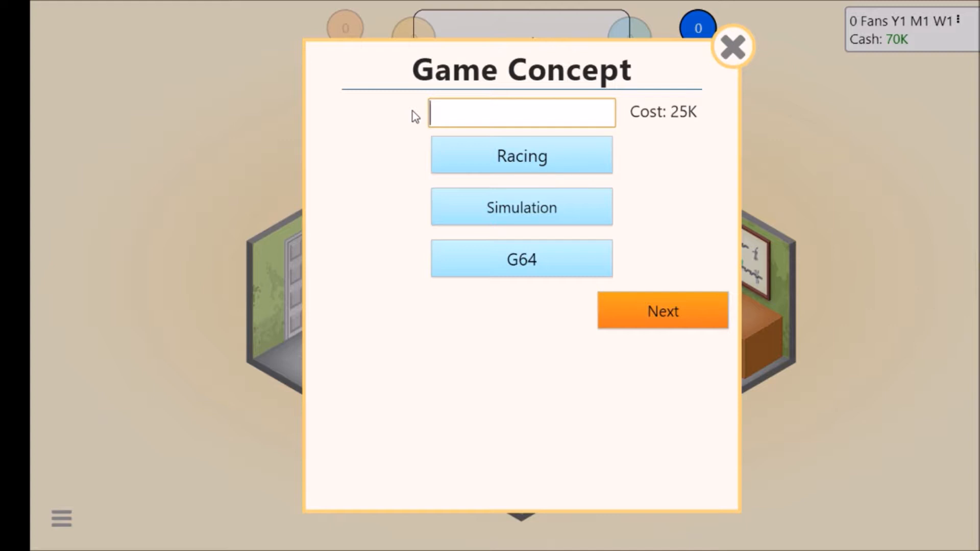
pyautogui.click(521, 114)
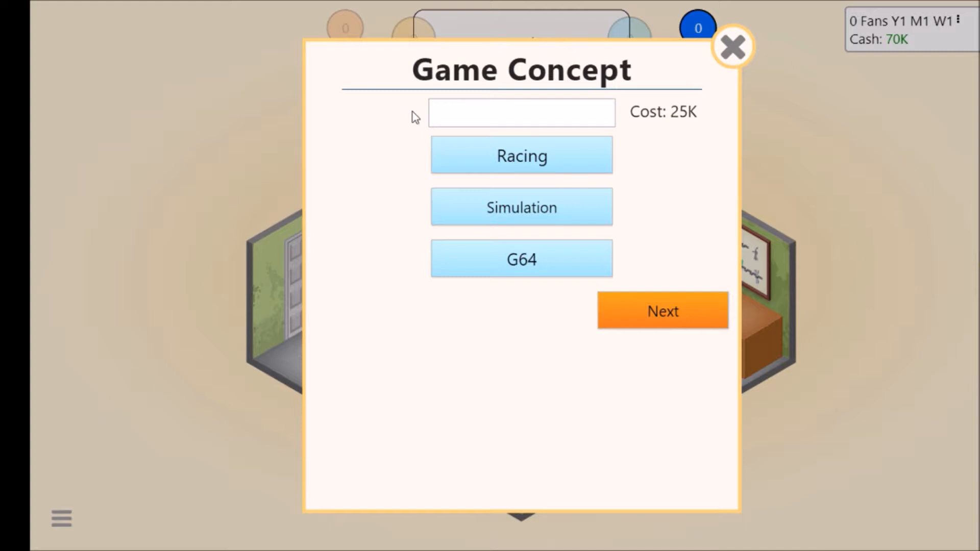
# - Confirm the Simulation genre, add 2D Graphics V1 and start developing Hospital Help
pyautogui.click(663, 311)
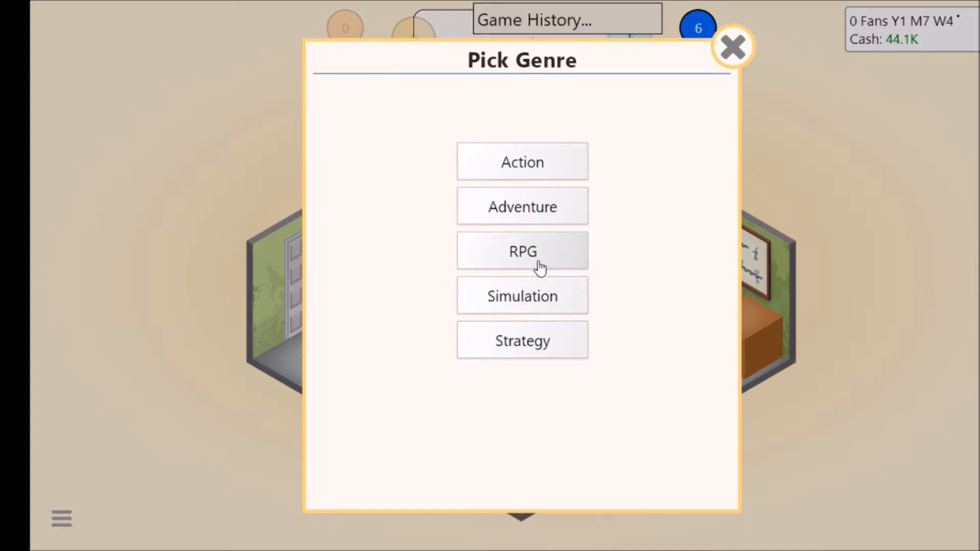
pyautogui.moveTo(499, 187)
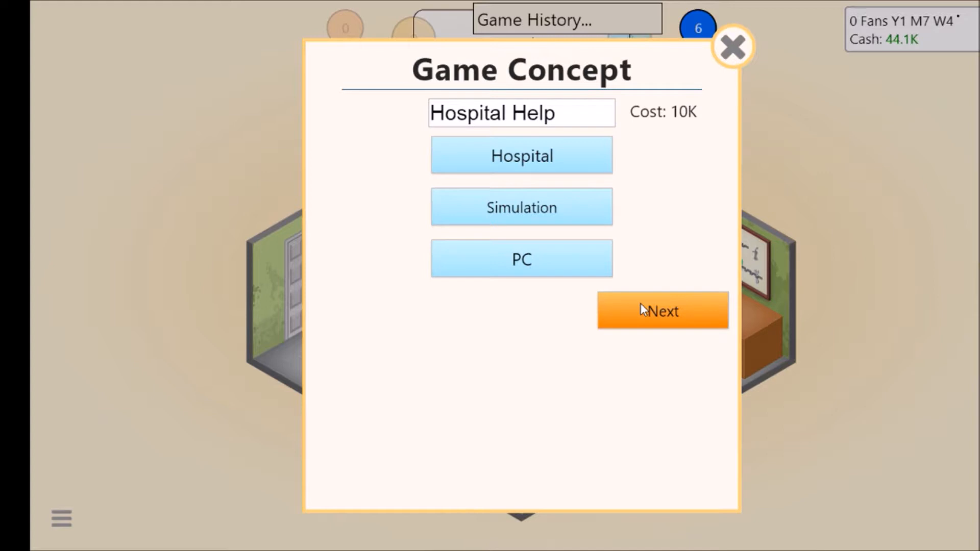
pyautogui.click(662, 311)
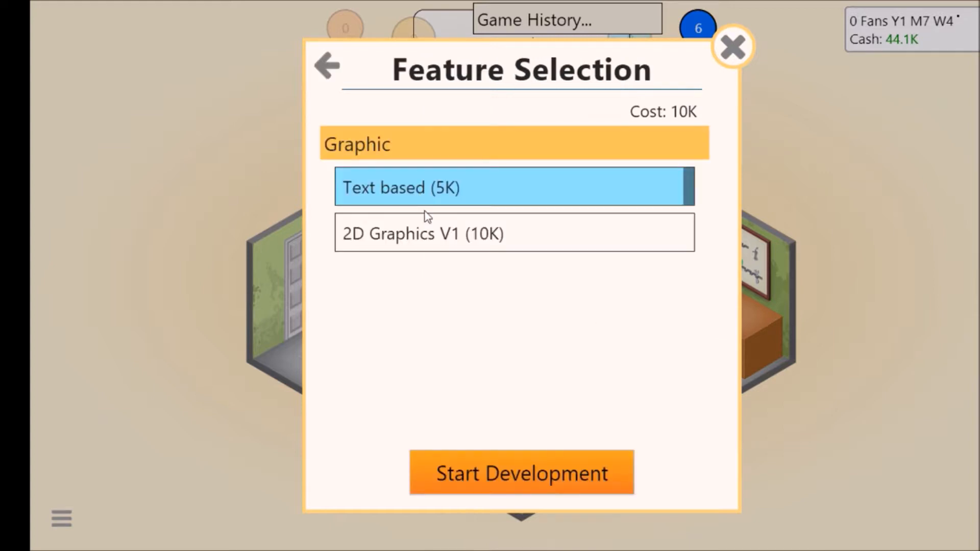
pyautogui.click(513, 233)
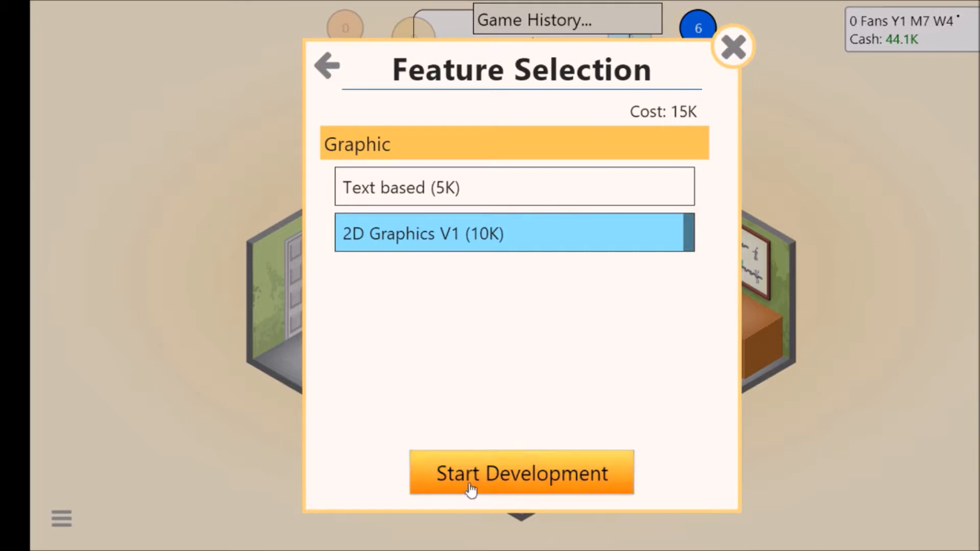
pyautogui.click(520, 473)
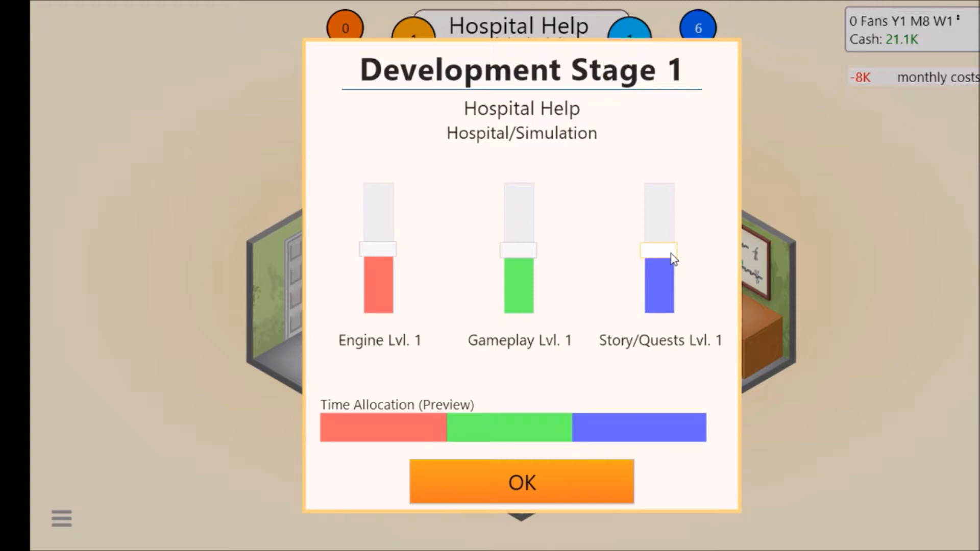
# - Confirm balanced time allocation for Development Stages 1, 2 and 3
pyautogui.click(522, 482)
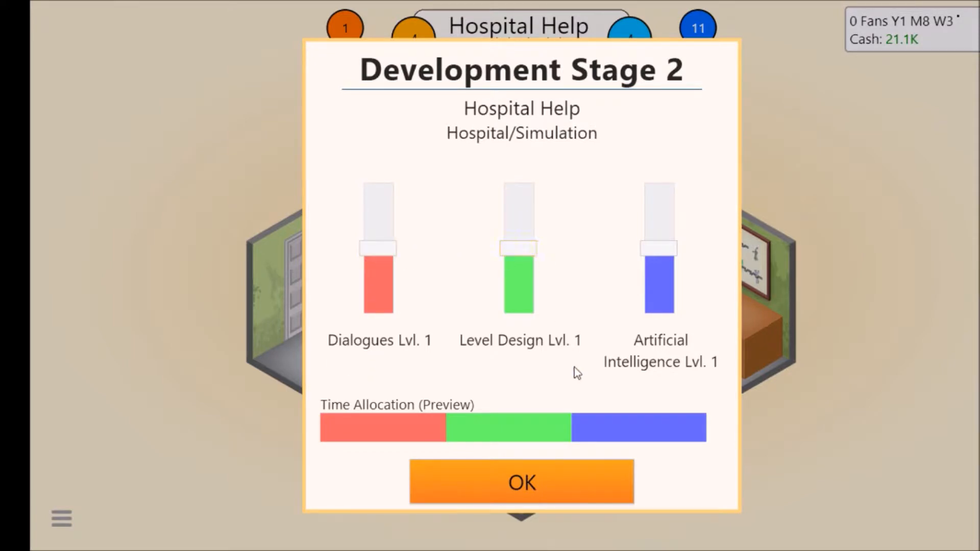
pyautogui.click(521, 482)
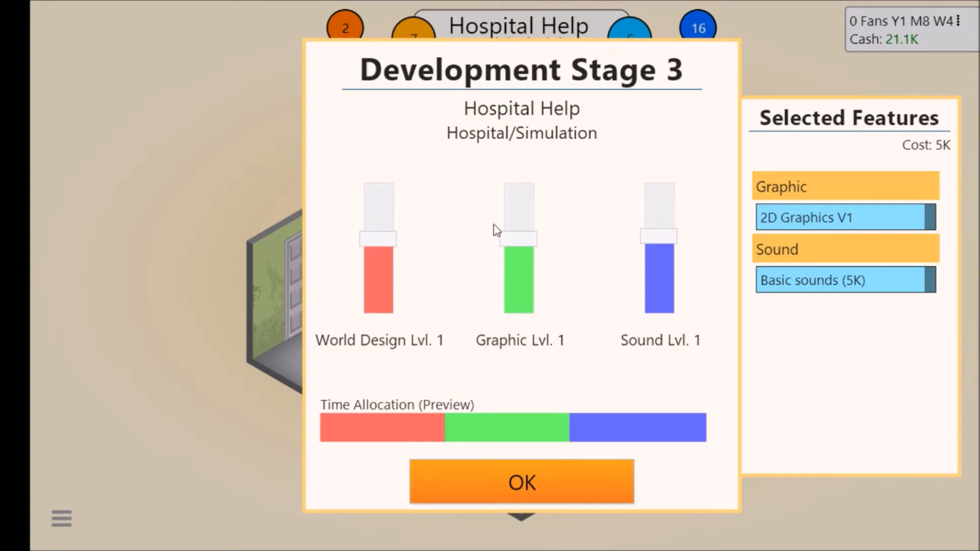
pyautogui.click(521, 482)
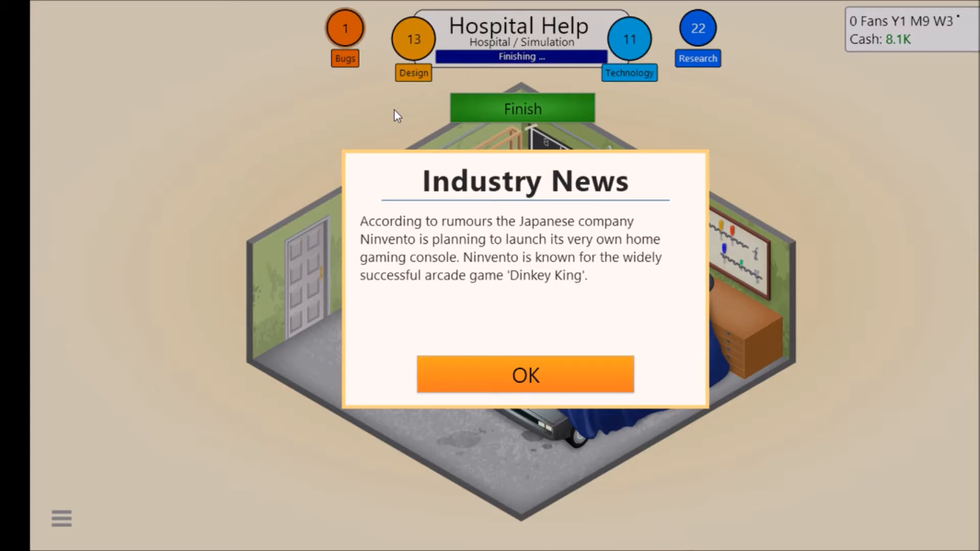
pyautogui.moveTo(398, 123)
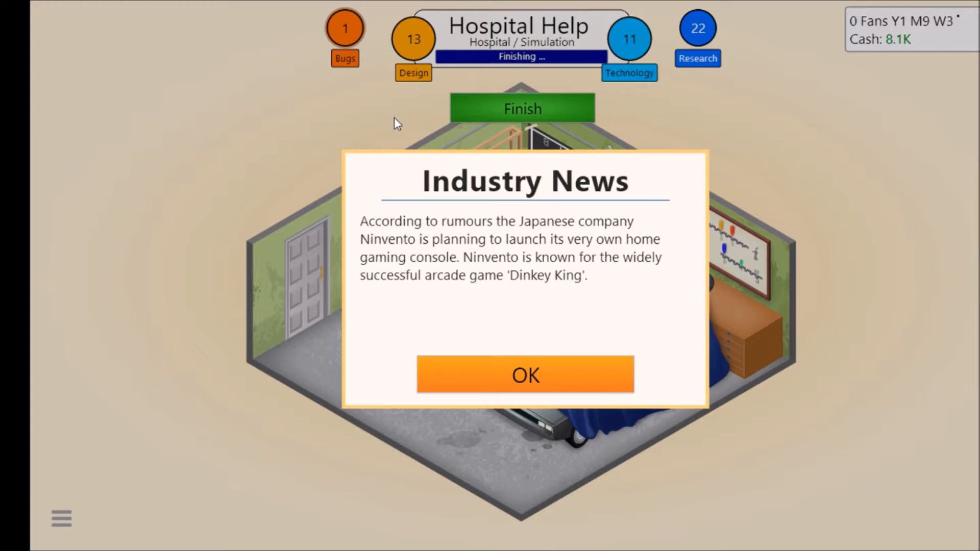
pyautogui.moveTo(516, 449)
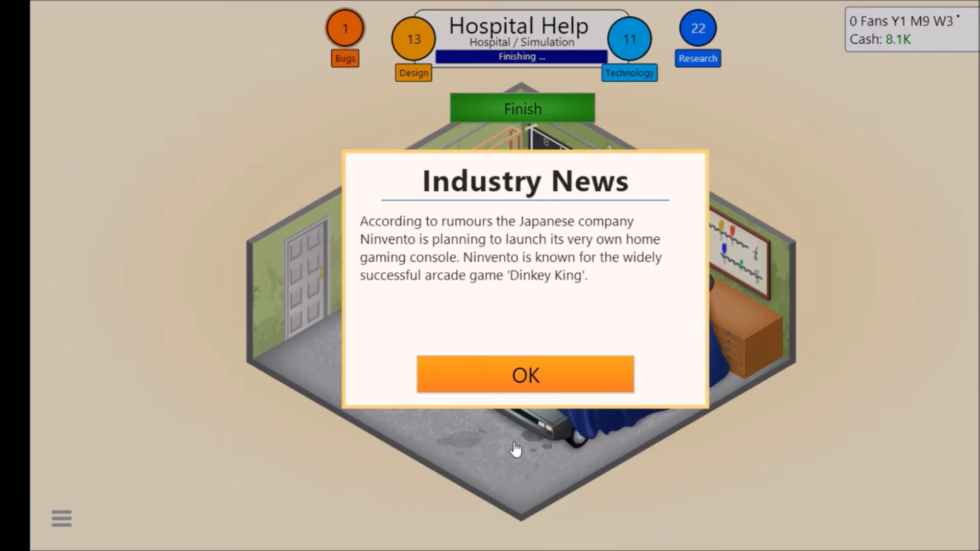
# - Dismiss both Ninvento industry news messages and finish Hospital Help's development
pyautogui.click(524, 375)
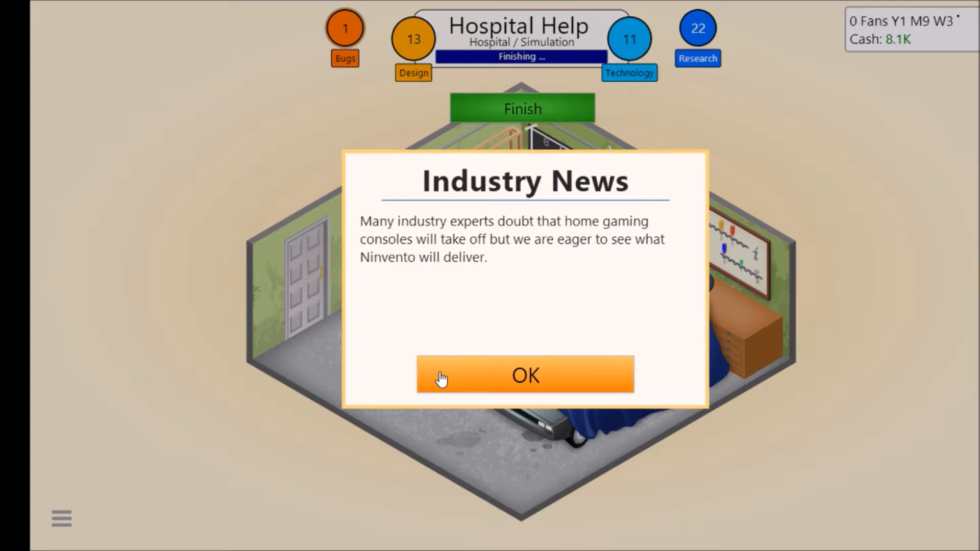
pyautogui.click(523, 375)
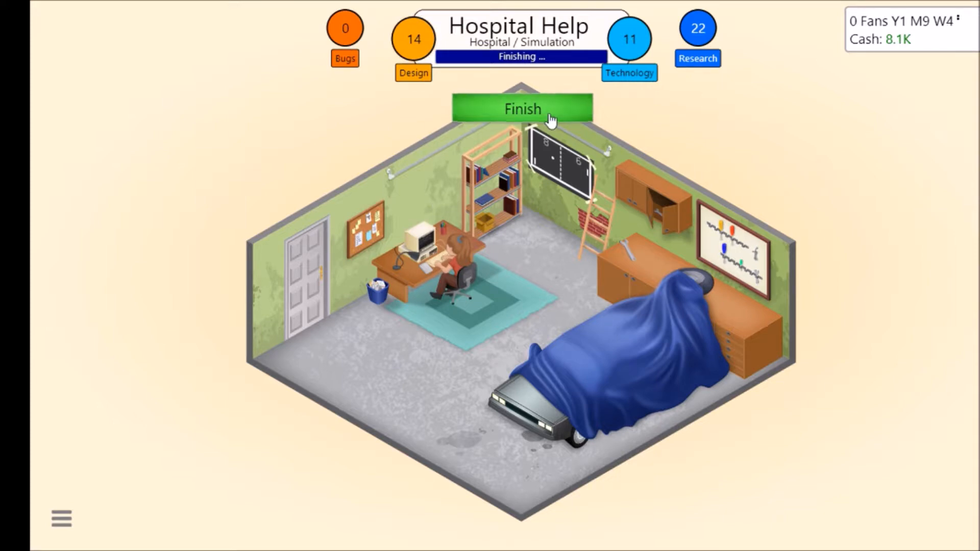
pyautogui.click(521, 108)
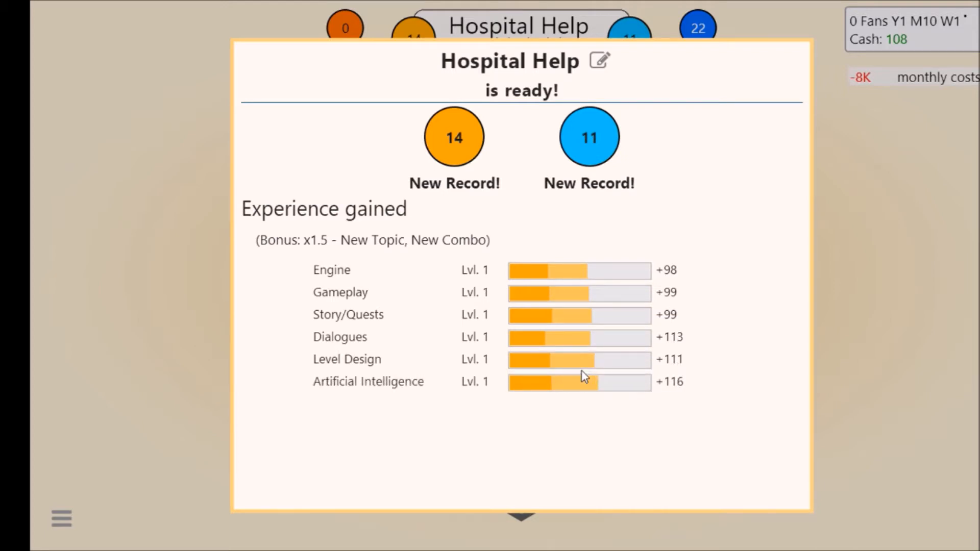
# - Review the experience report and release Hospital Help to the market
pyautogui.scroll(-3)
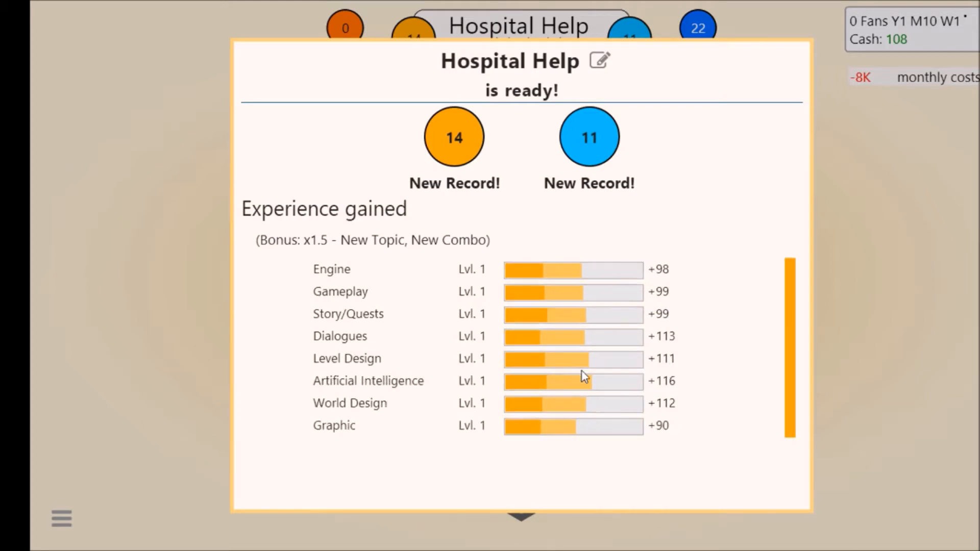
pyautogui.scroll(-3)
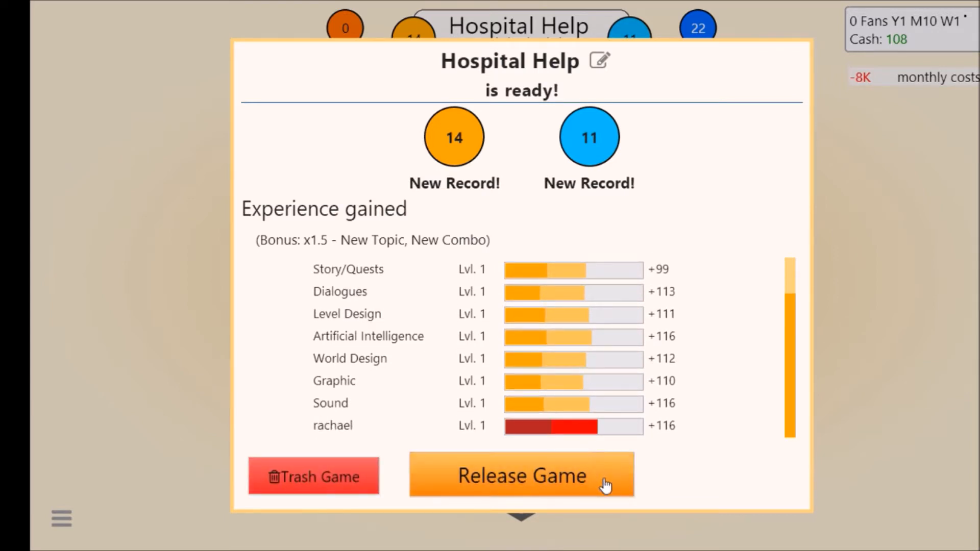
pyautogui.click(521, 475)
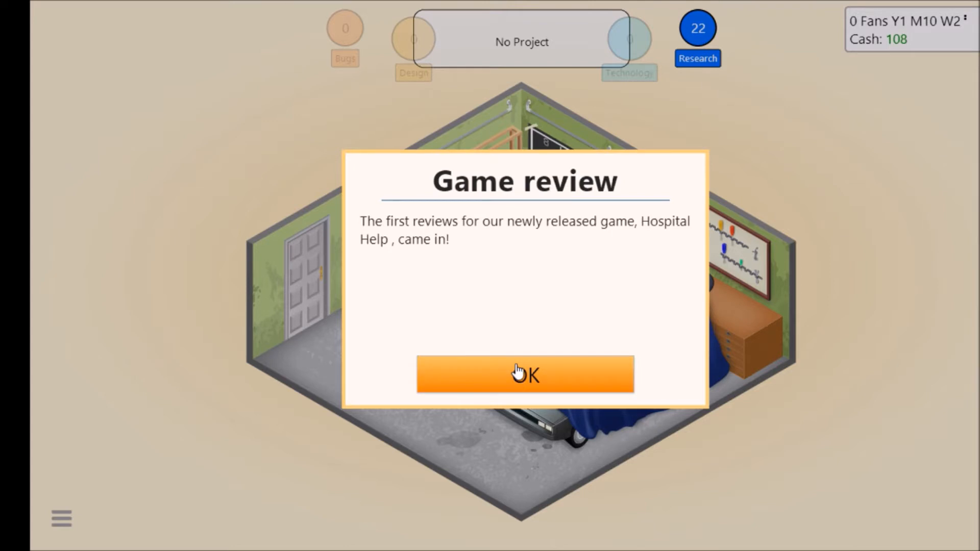
# - View Hospital Help's reviews of 5, 6, 6 and 5, then acknowledge the 18 new fans
pyautogui.click(524, 374)
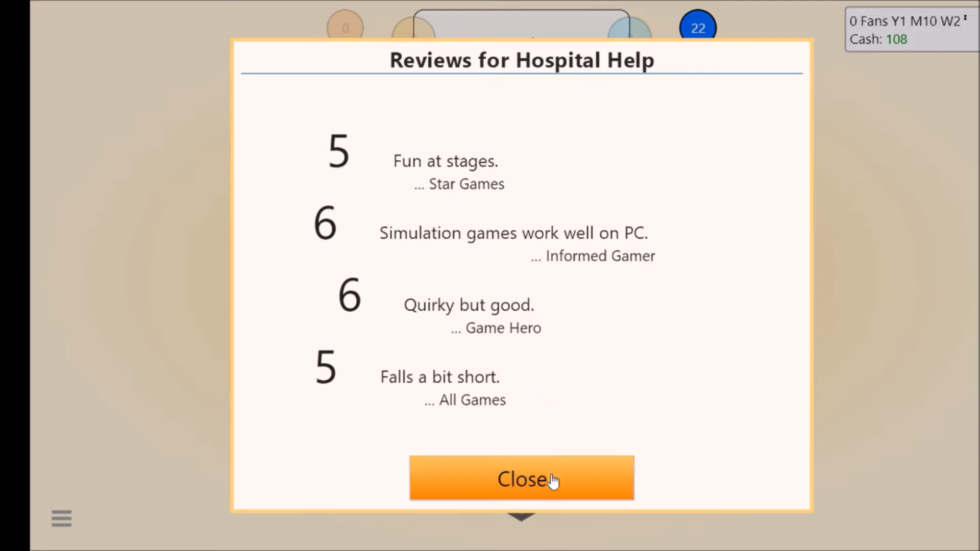
pyautogui.click(521, 478)
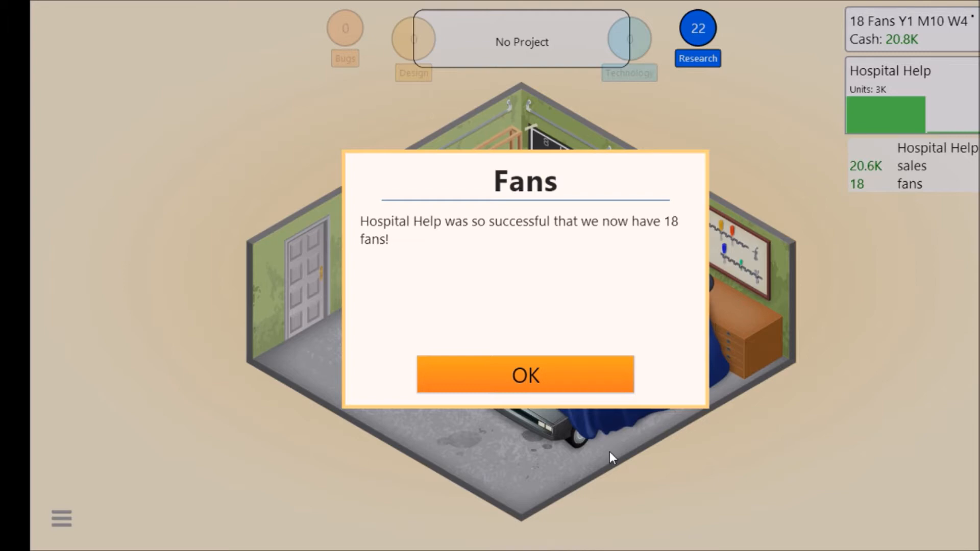
pyautogui.click(525, 374)
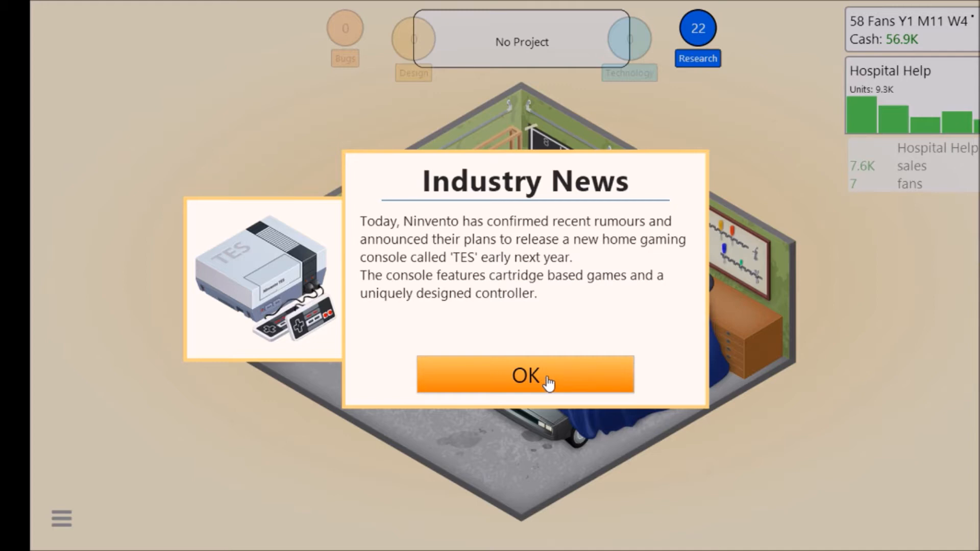
# - Dismiss the Ninvento TES console news and acknowledge Hospital Help's 10K-unit sales record
pyautogui.click(524, 374)
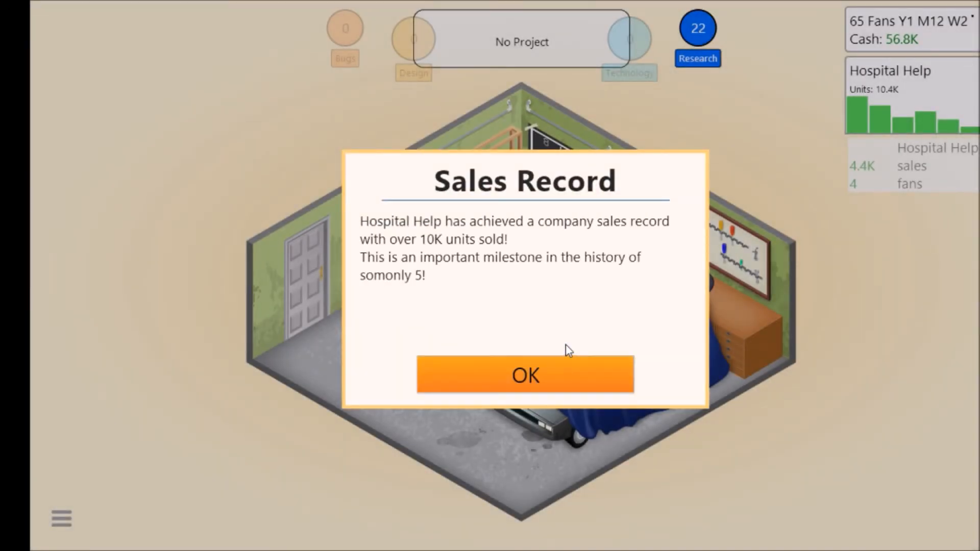
pyautogui.moveTo(526, 376)
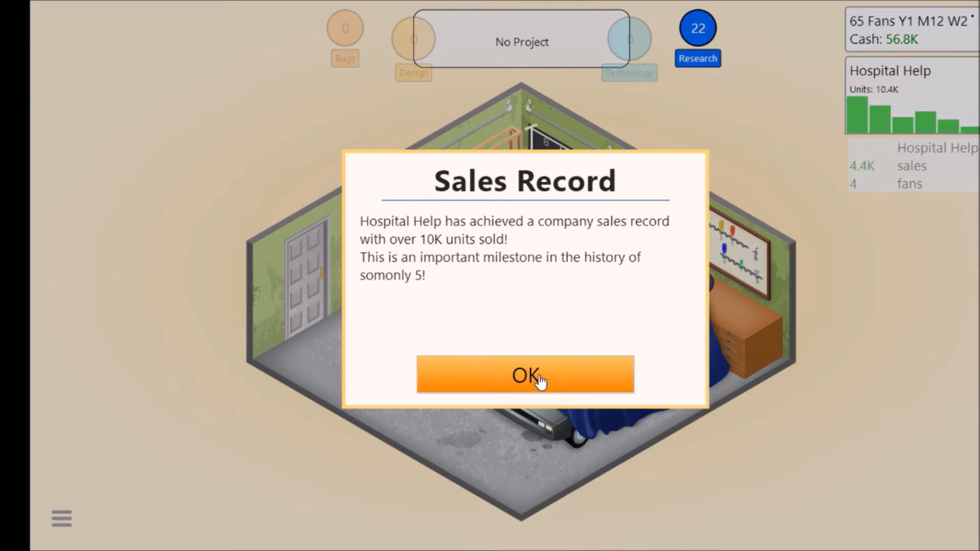
pyautogui.click(524, 375)
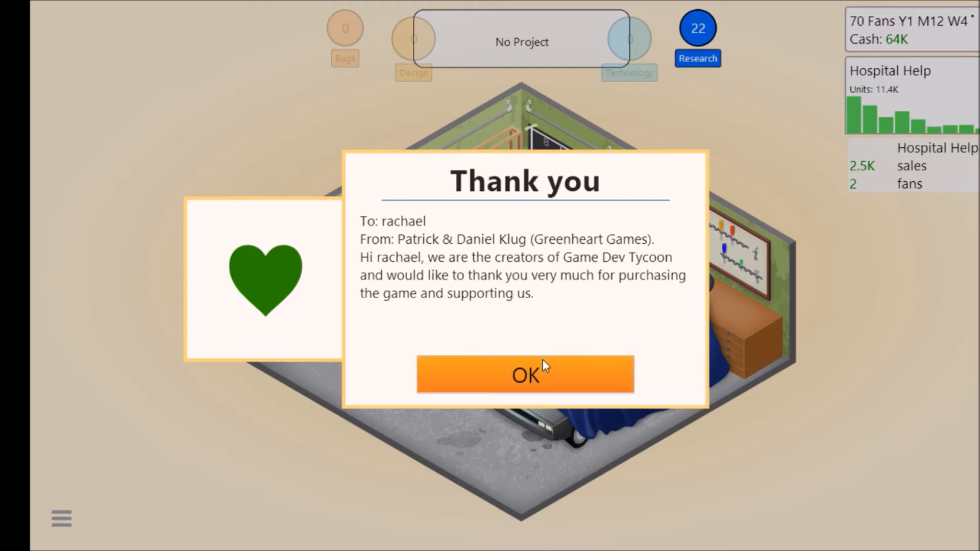
pyautogui.moveTo(564, 343)
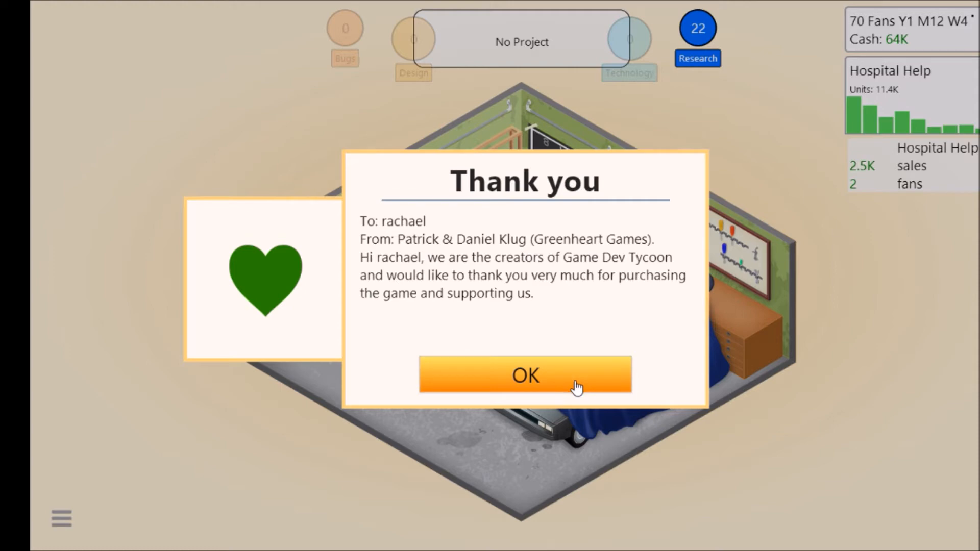
# - Page through the developers' thank-you note and acknowledge Hospital Help leaving the market at 11,679 units
pyautogui.click(525, 375)
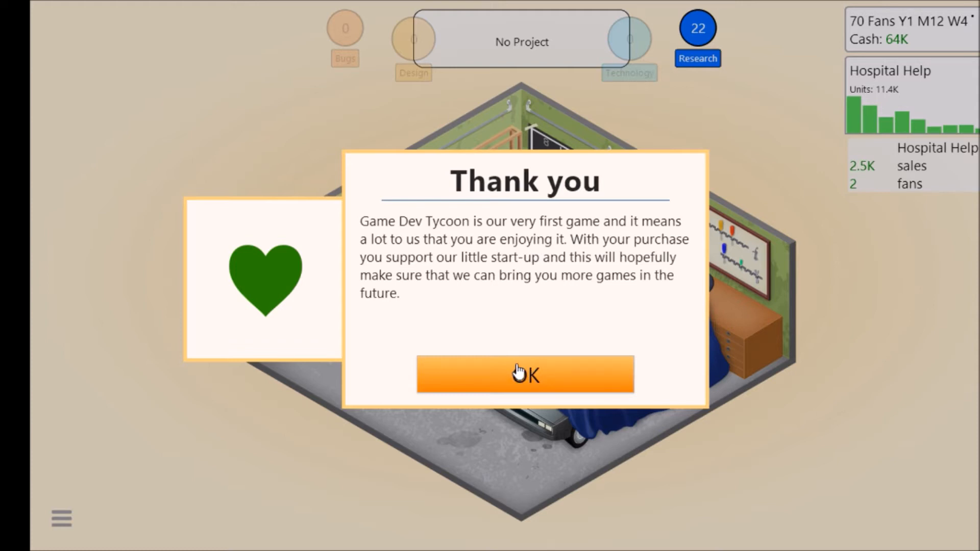
pyautogui.click(525, 374)
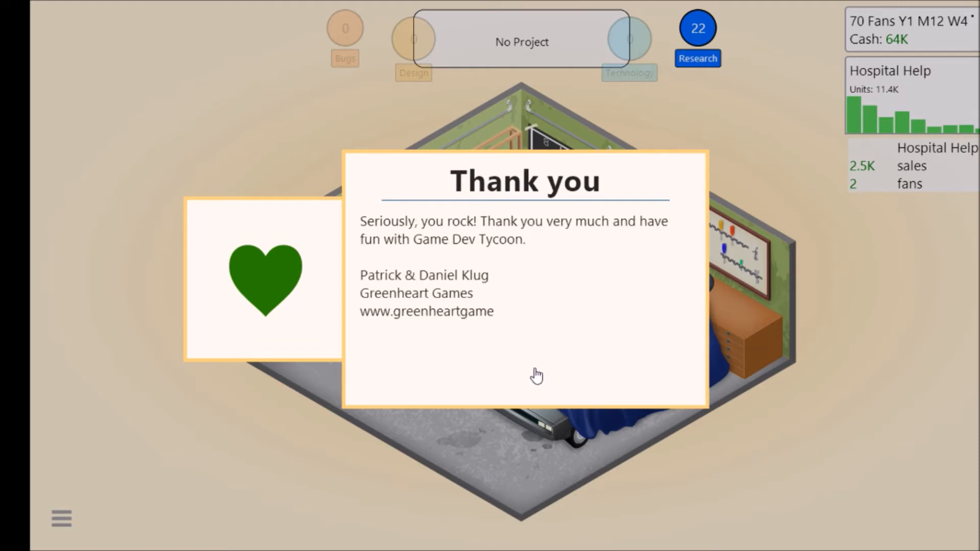
pyautogui.click(524, 376)
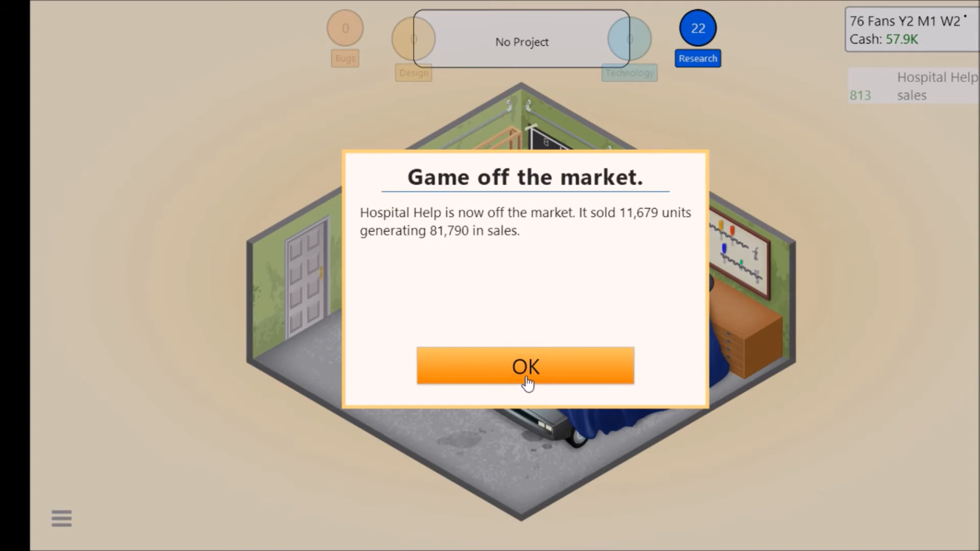
pyautogui.moveTo(524, 385)
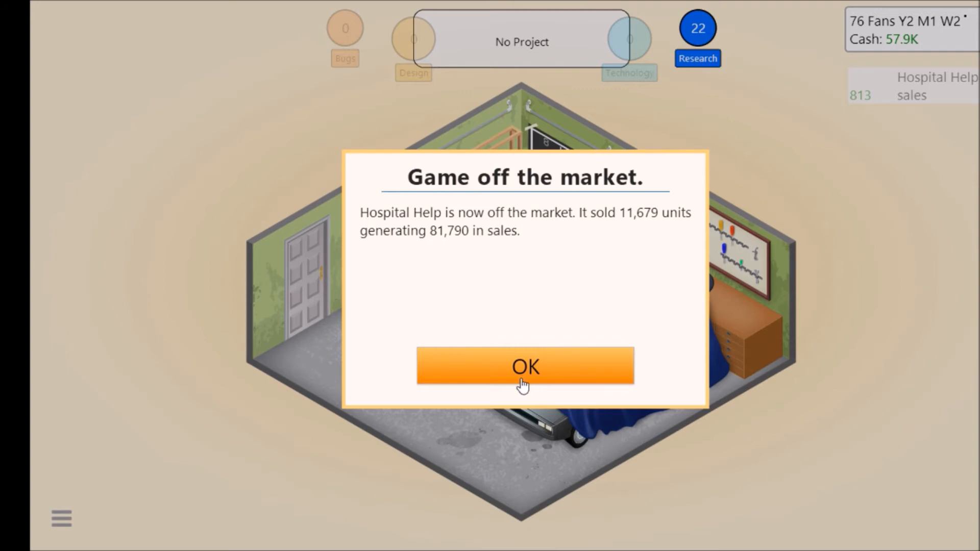
pyautogui.click(526, 367)
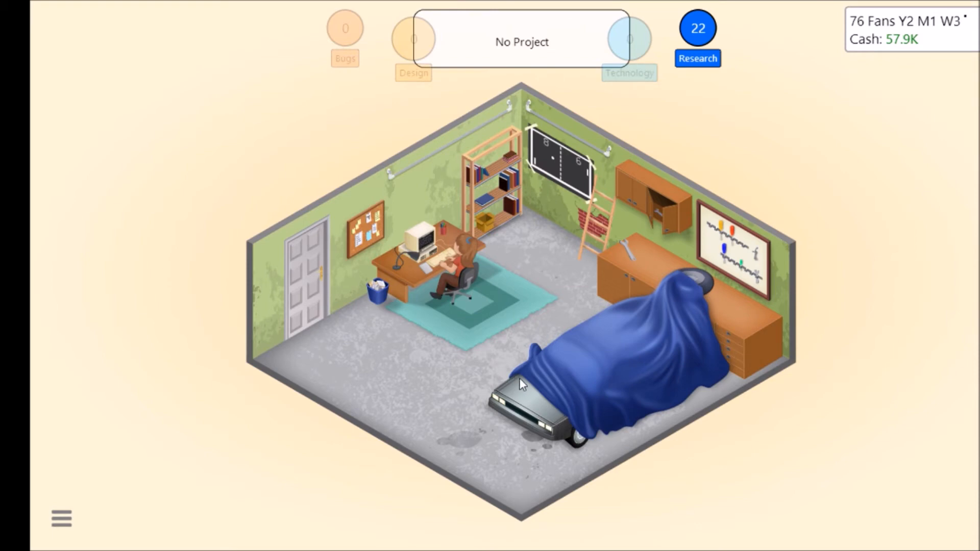
pyautogui.moveTo(489, 411)
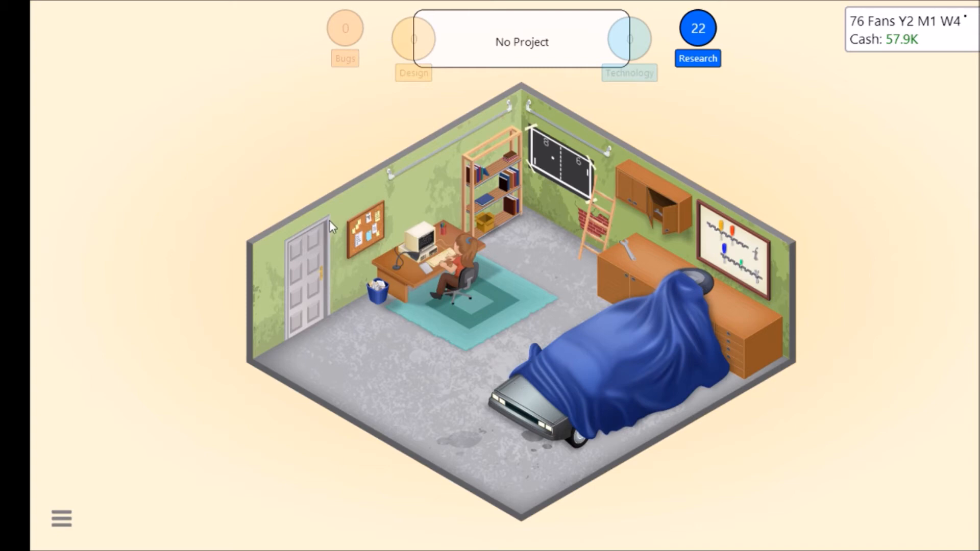
pyautogui.moveTo(697, 29)
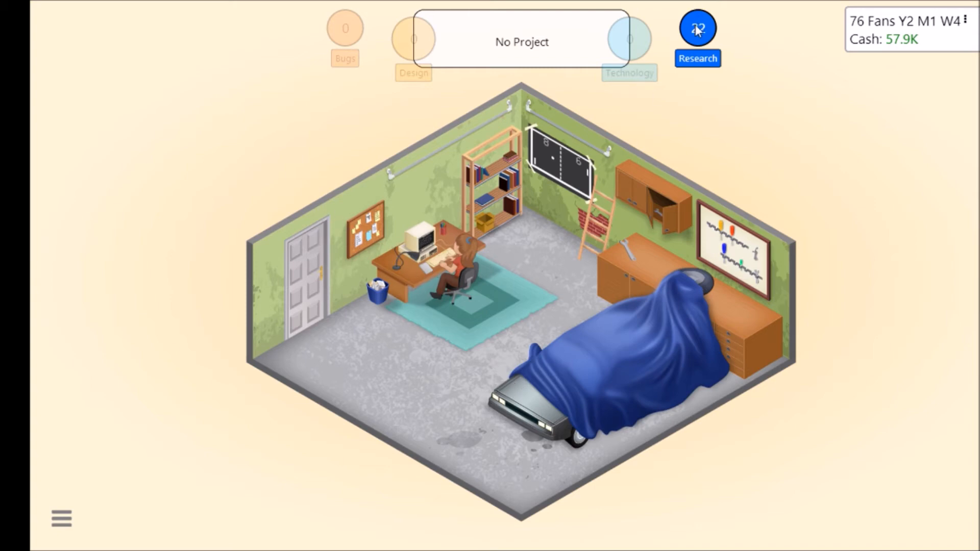
# - Start researching the new Game Dev topic from the studio's Research choices
pyautogui.click(696, 28)
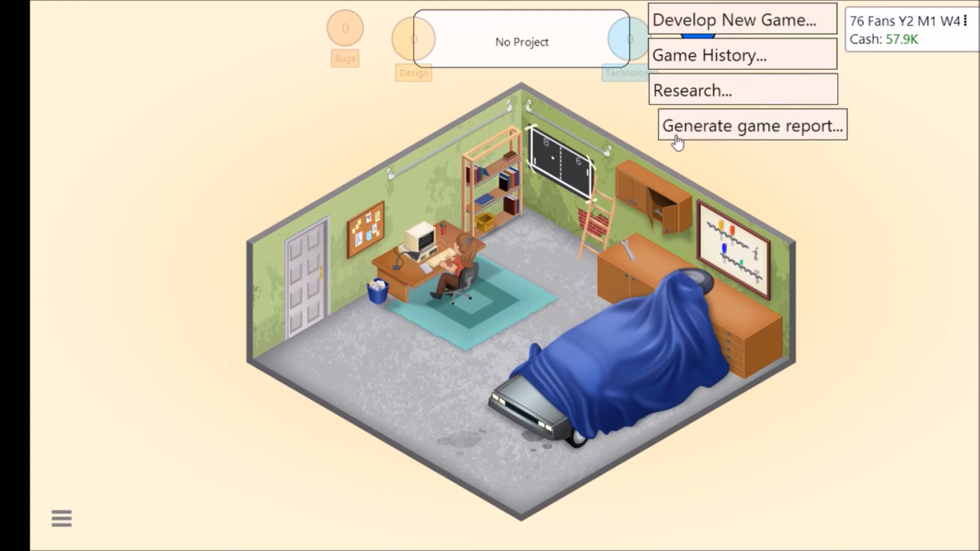
pyautogui.click(691, 90)
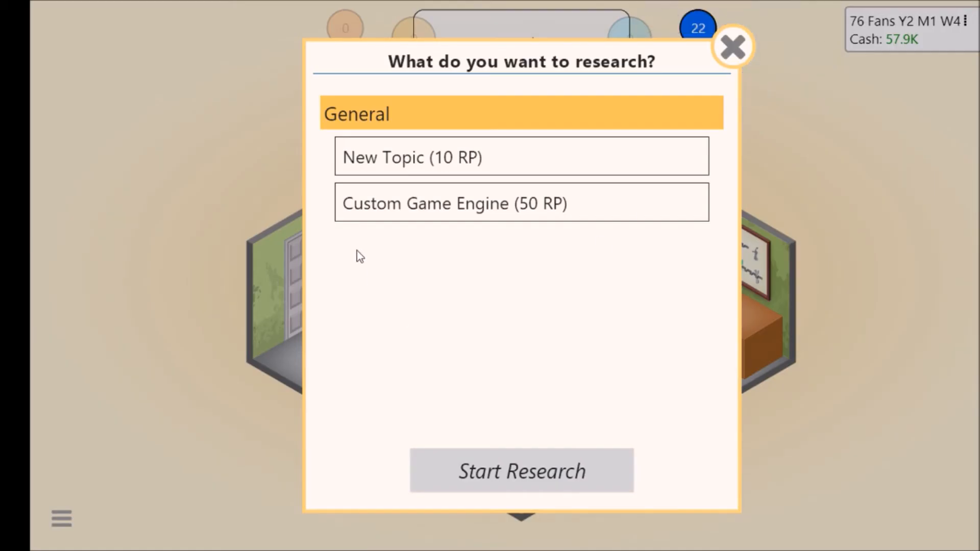
pyautogui.click(522, 156)
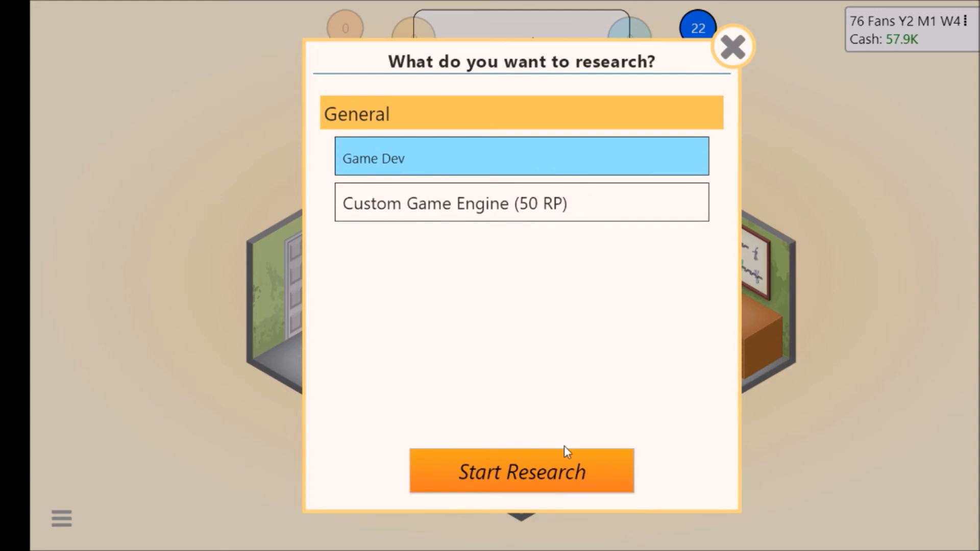
pyautogui.click(521, 471)
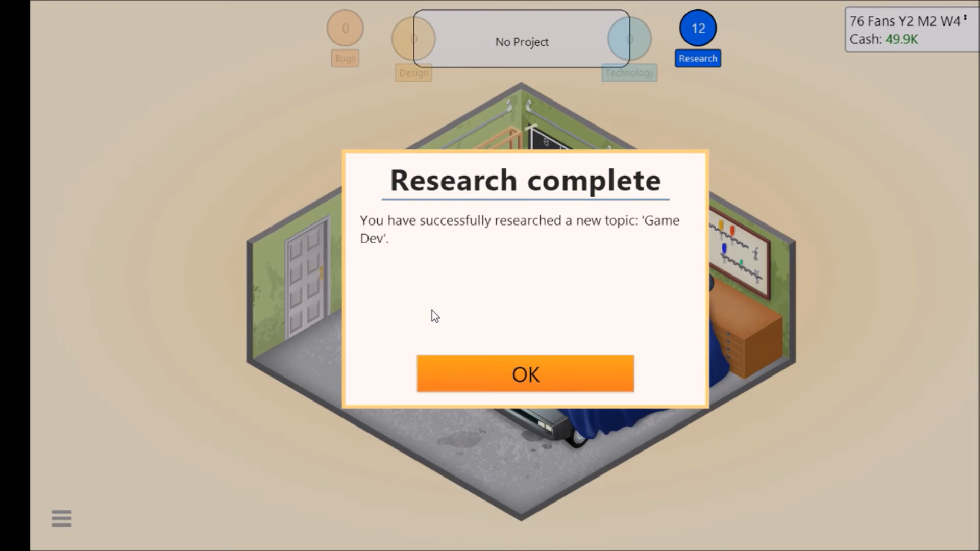
# - Acknowledge the completed Game Dev research and dismiss the TES console release news
pyautogui.click(524, 374)
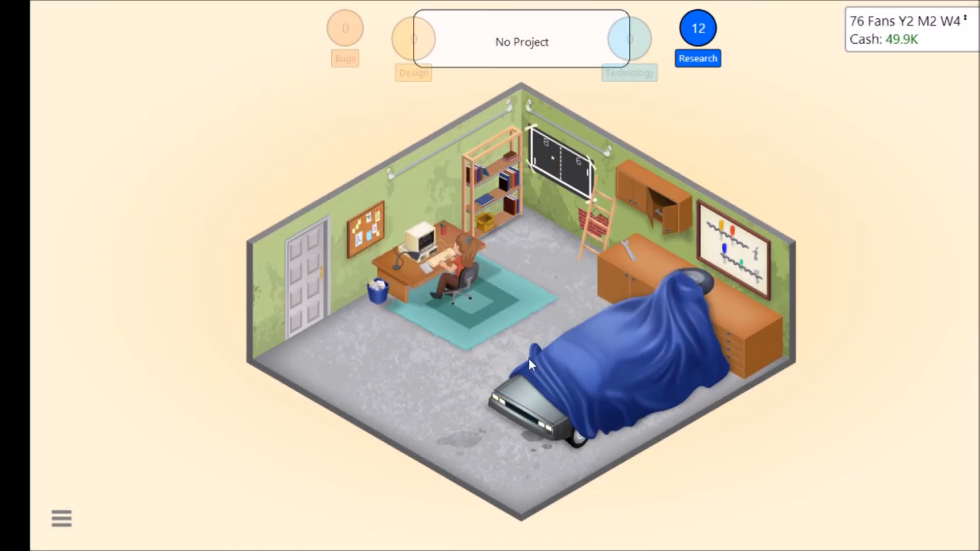
pyautogui.moveTo(500, 316)
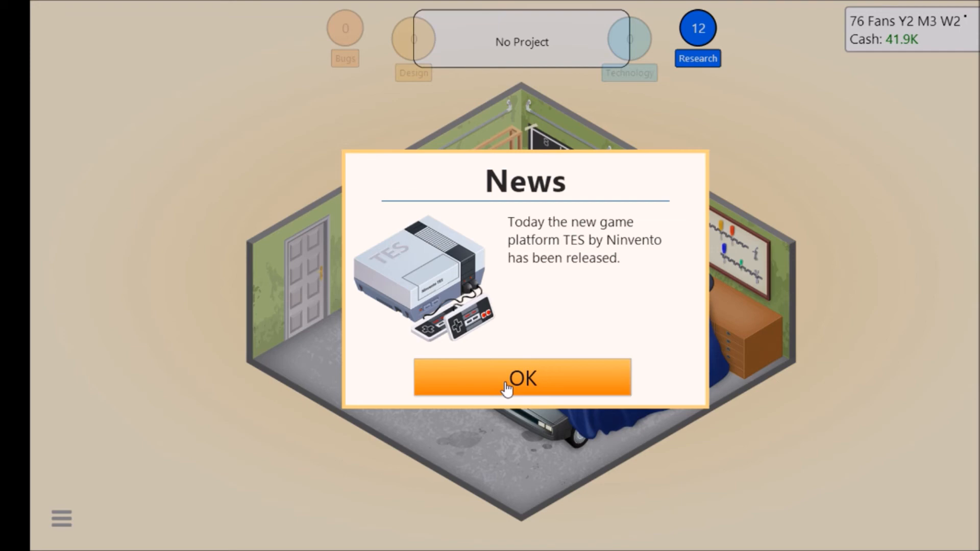
pyautogui.click(521, 378)
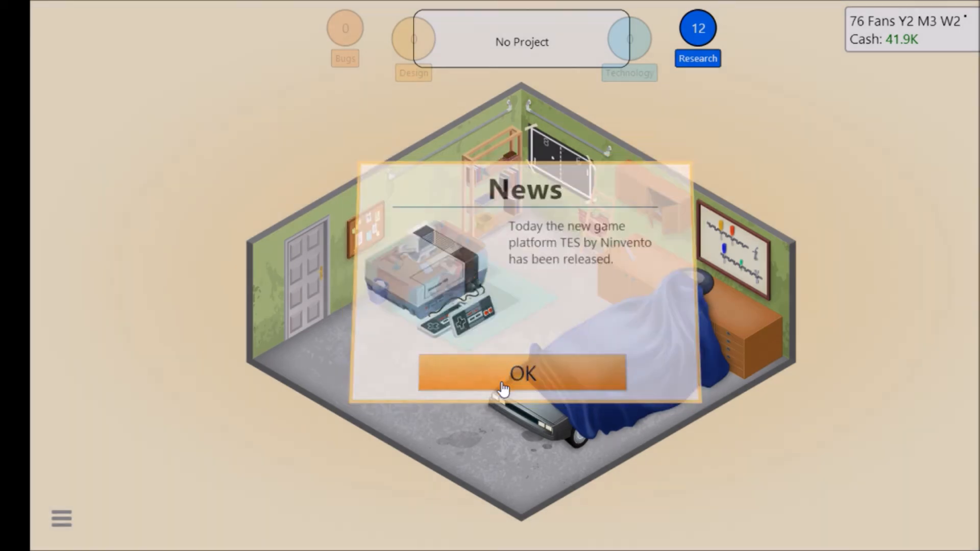
pyautogui.click(522, 373)
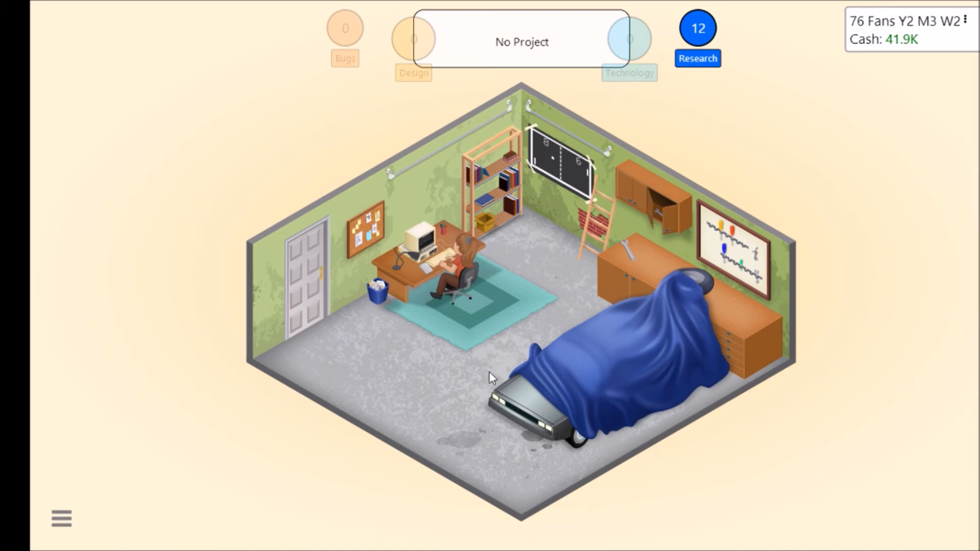
pyautogui.moveTo(430, 243)
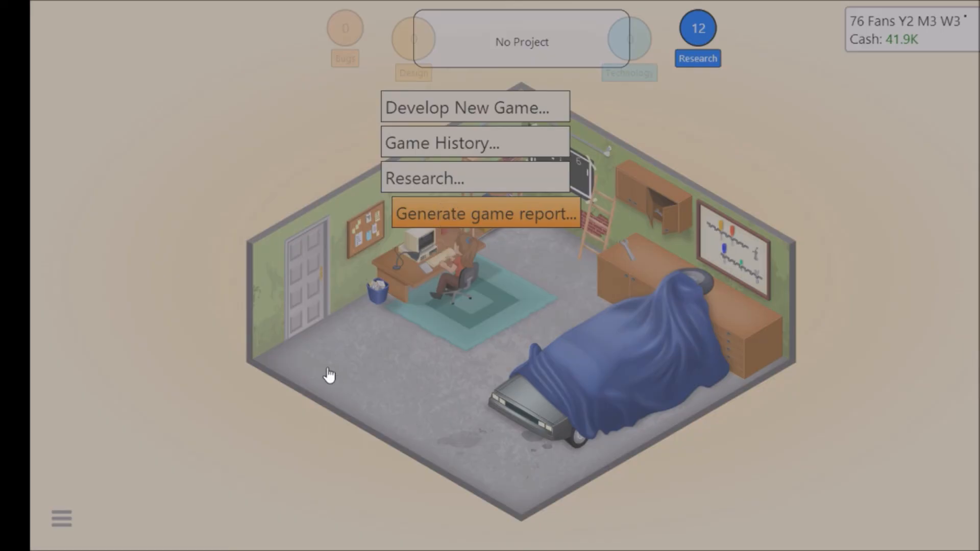
pyautogui.moveTo(325, 359)
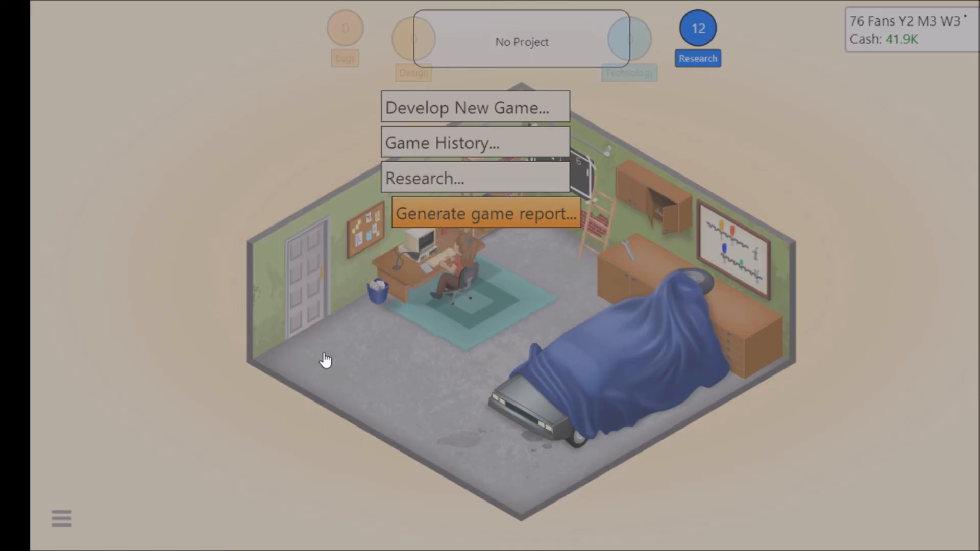
# - Generate Hospital Help's game report showing great Hospital/Simulation and PC fit, then dismiss its tutorial note
pyautogui.click(486, 214)
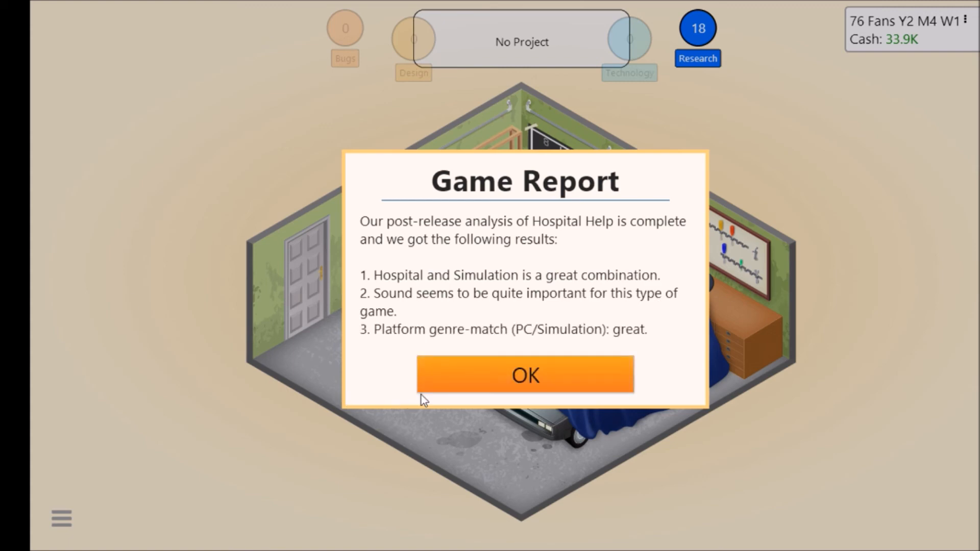
pyautogui.moveTo(461, 397)
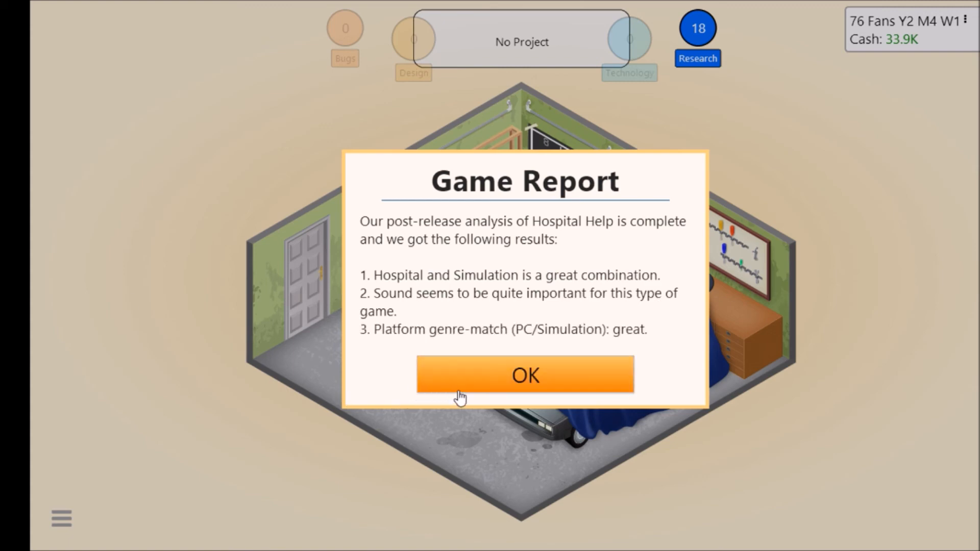
pyautogui.moveTo(475, 371)
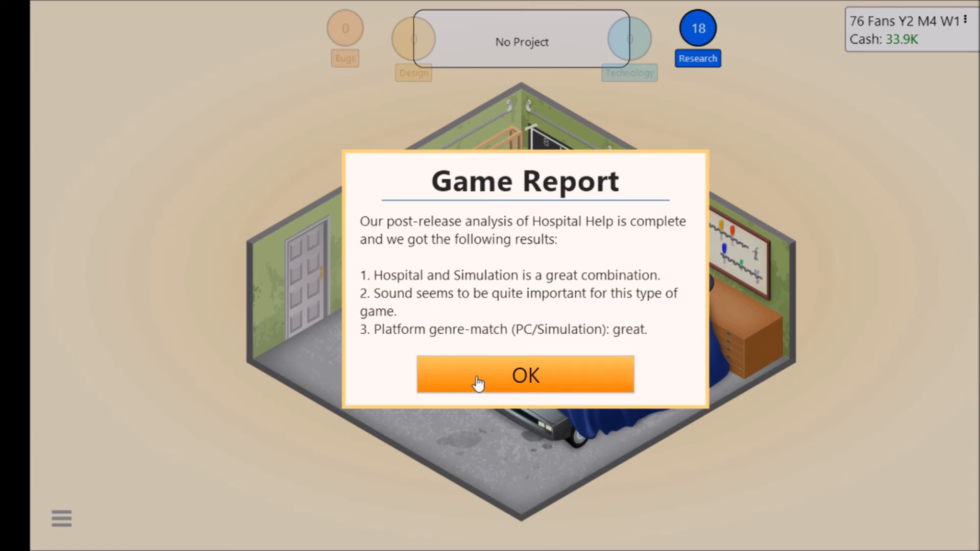
pyautogui.click(524, 375)
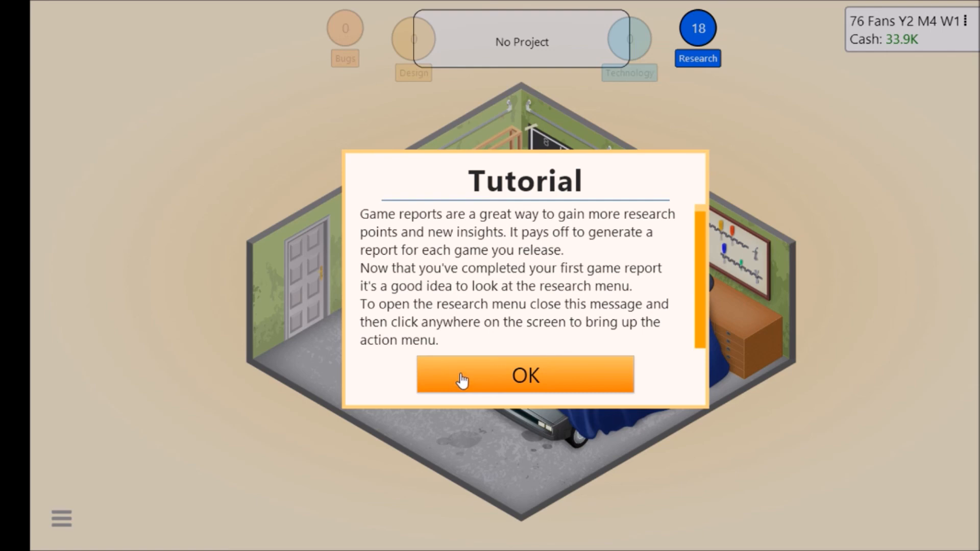
pyautogui.moveTo(458, 383)
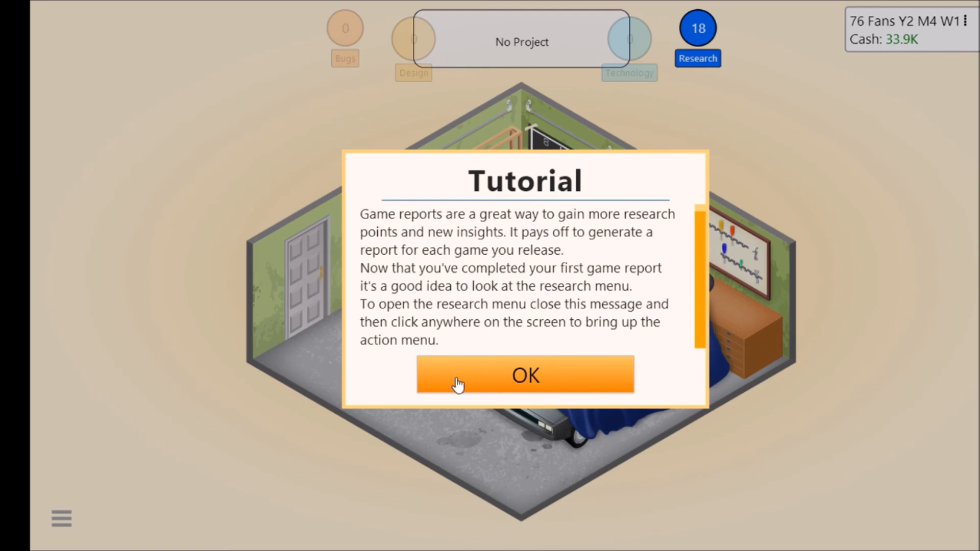
pyautogui.moveTo(453, 381)
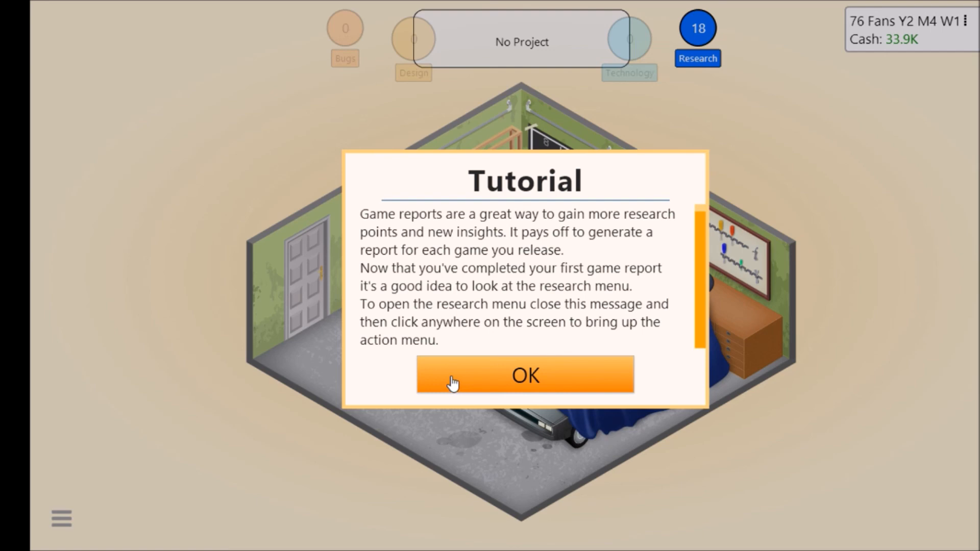
pyautogui.click(524, 374)
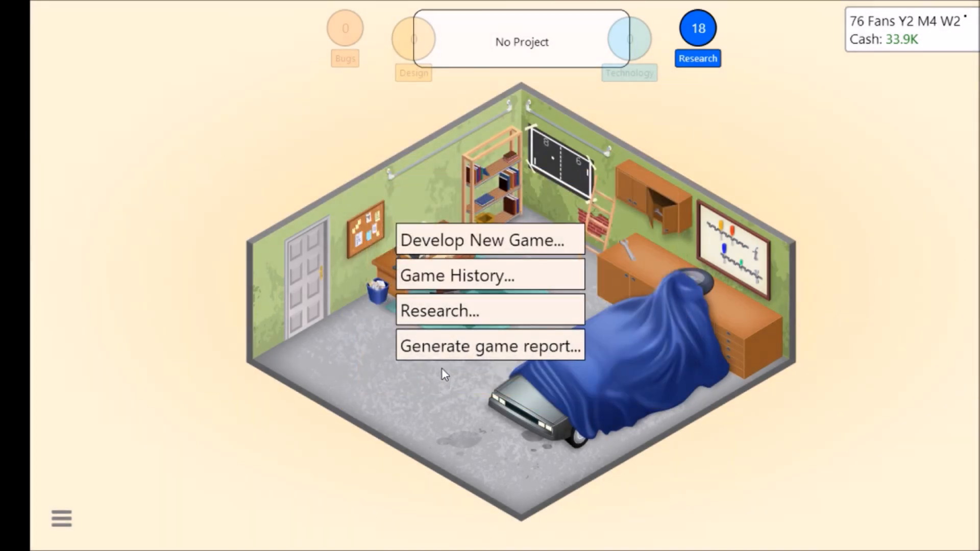